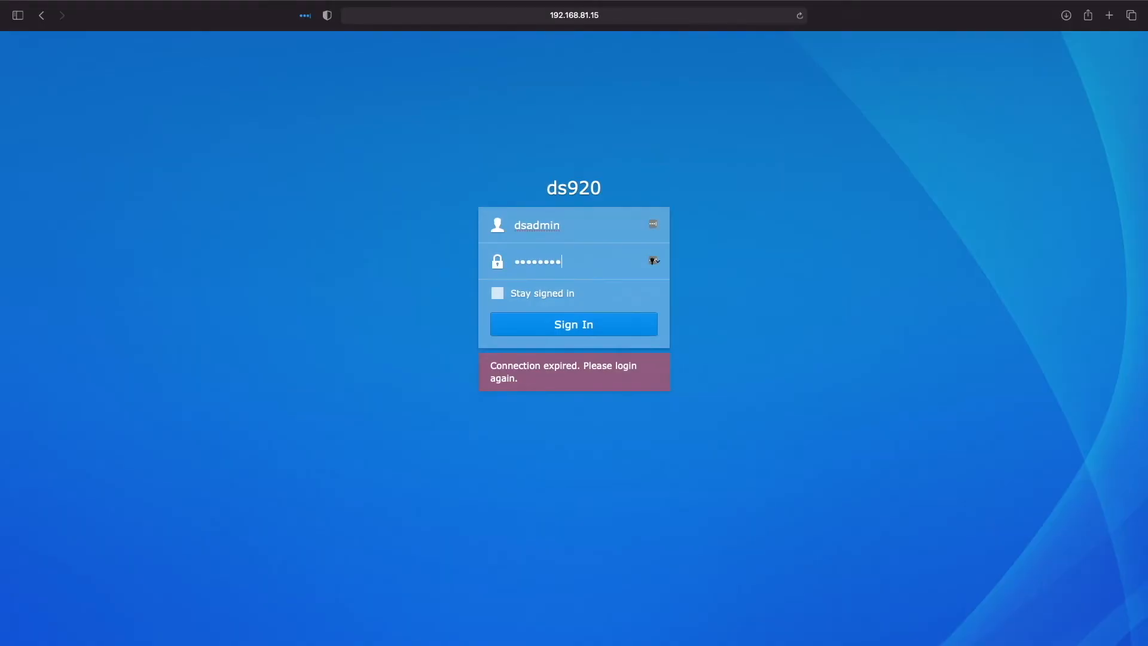
- Sign back in to DSM and open the User section of Control Panel
{"action": "left_click", "coordinate": [574, 324]}
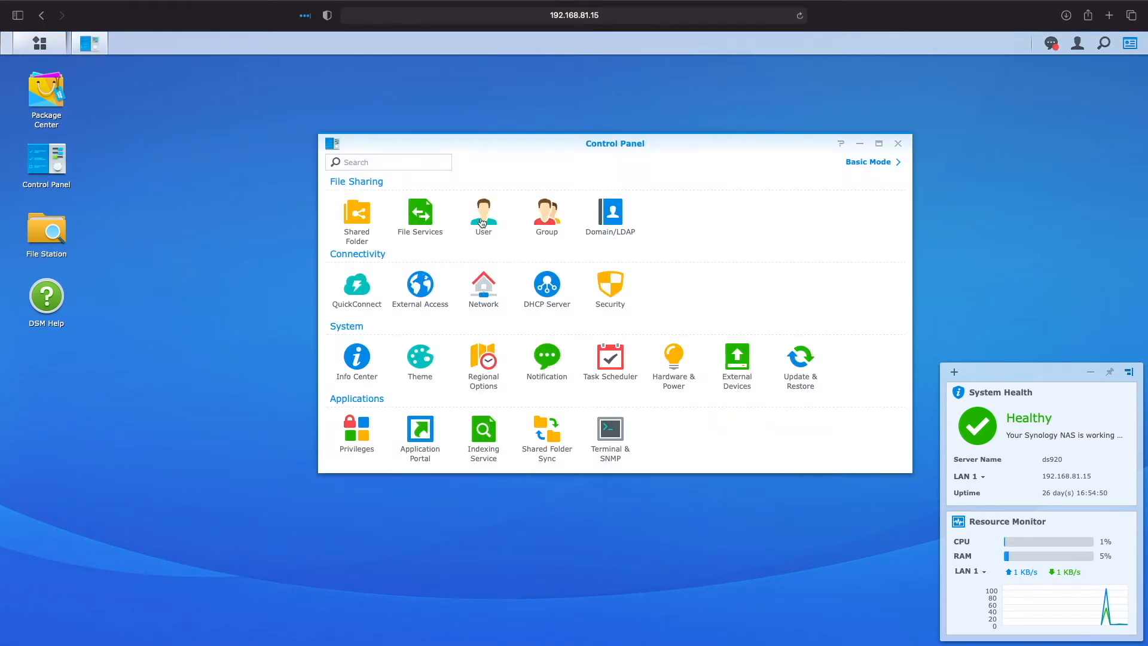
{"action": "left_click", "coordinate": [482, 212]}
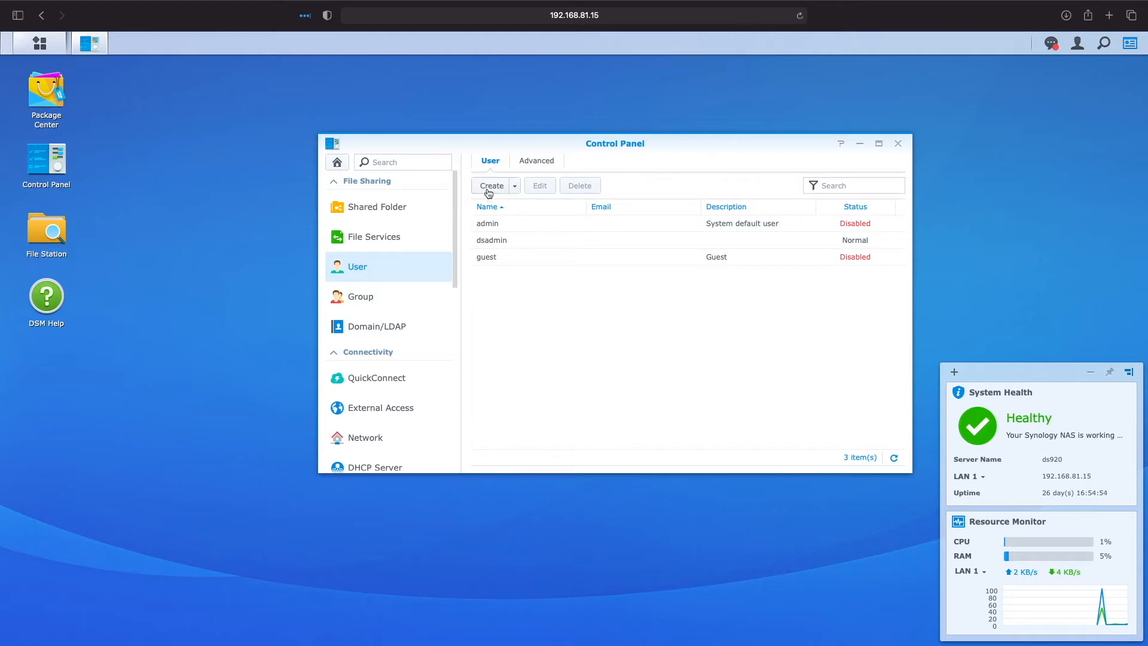
- Start a new user named macuser and enter and confirm its password
{"action": "left_click", "coordinate": [490, 185]}
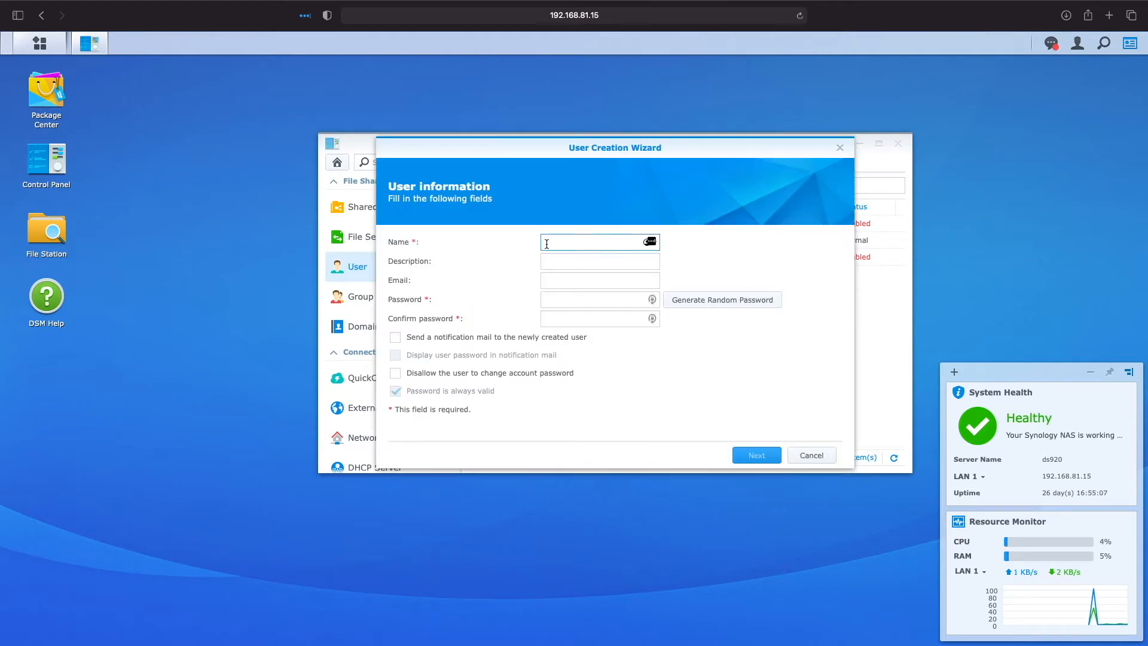
{"action": "type", "text": "macuser"}
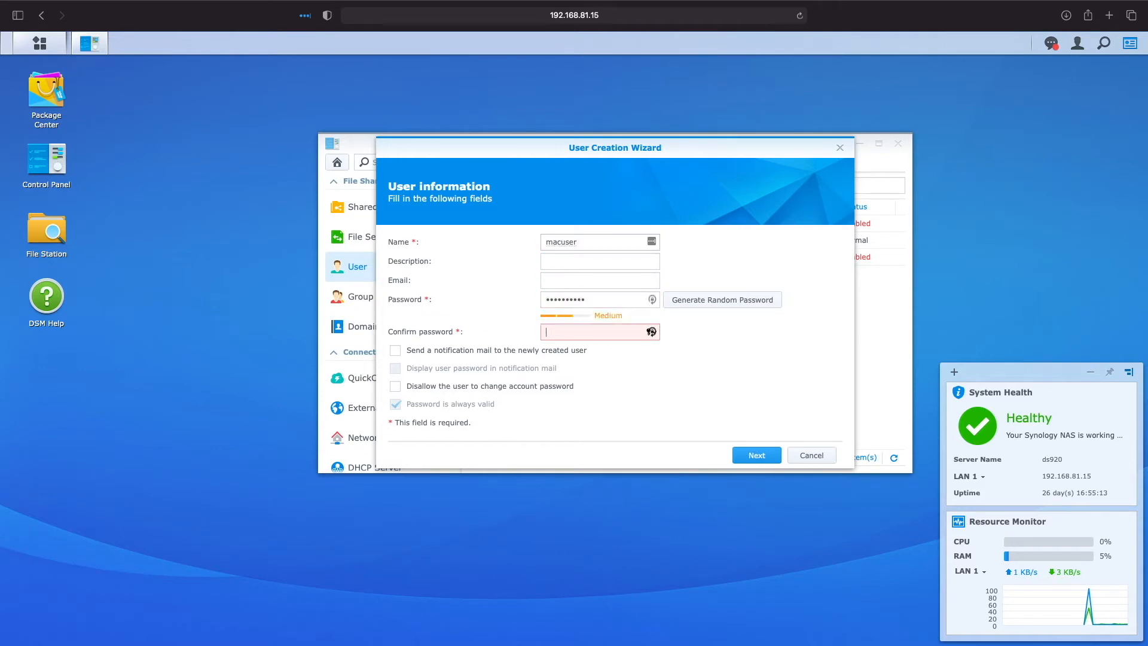
{"action": "type", "text": "••••••••"}
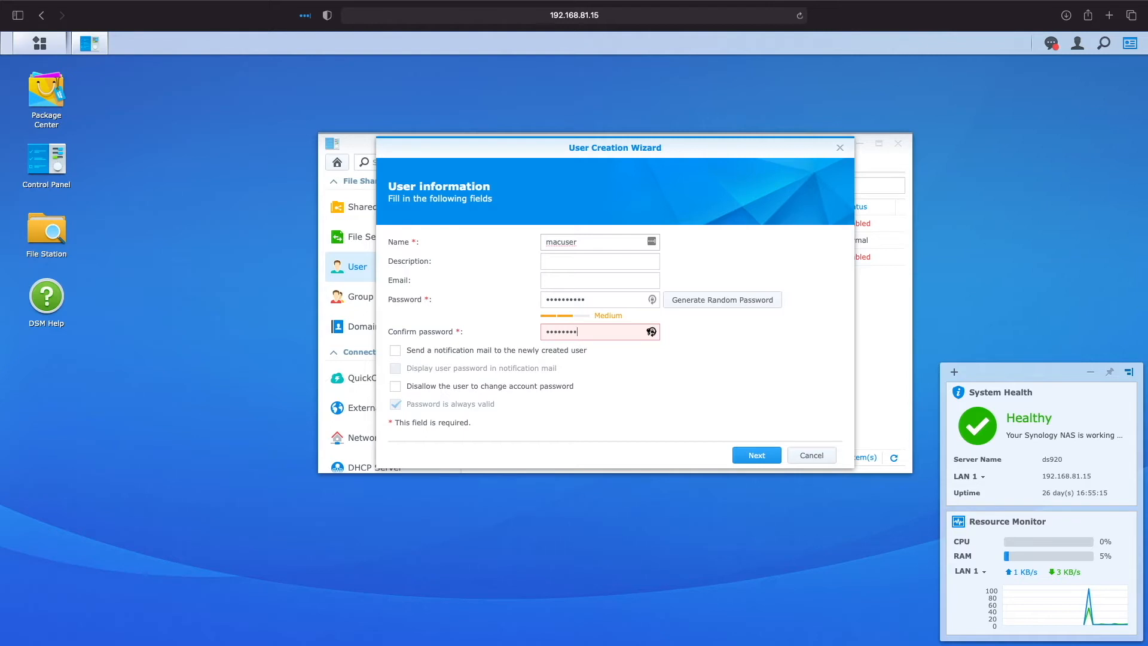
{"action": "type", "text": "•"}
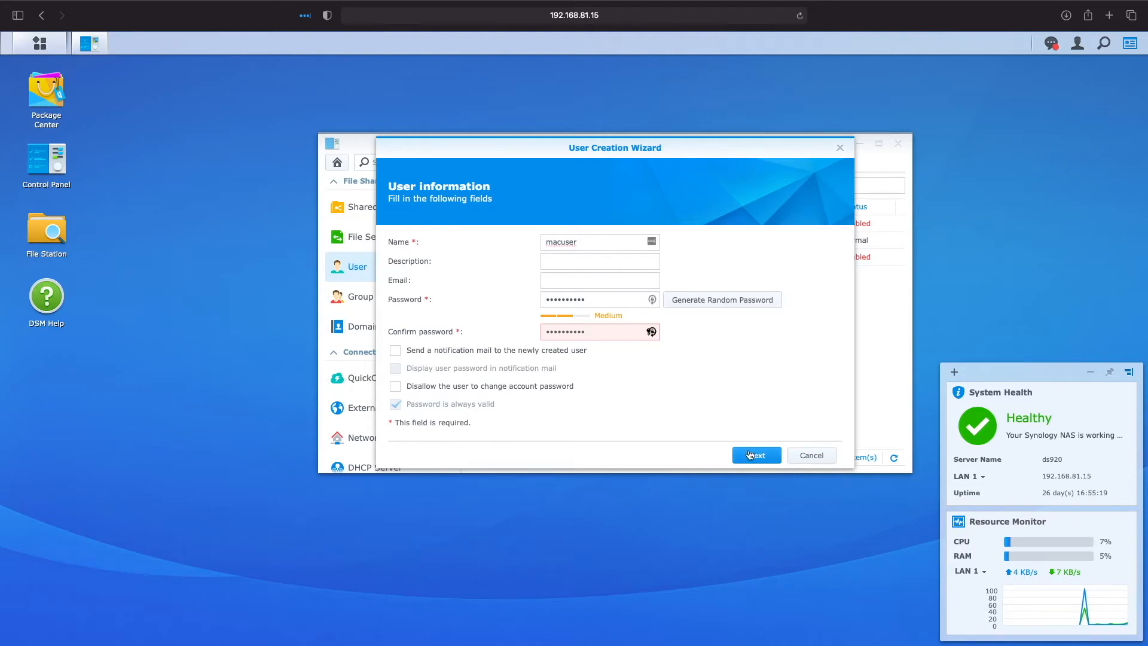
- Finish the macuser wizard with users group membership and apply to create the account
{"action": "left_click", "coordinate": [756, 454]}
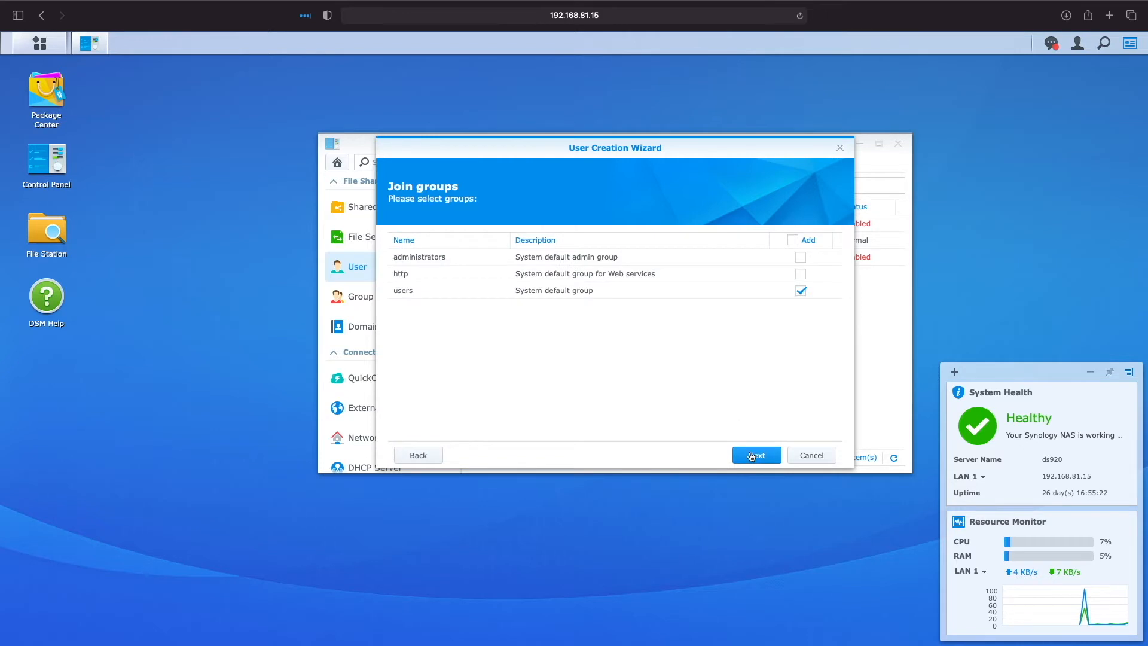
{"action": "left_click", "coordinate": [757, 454]}
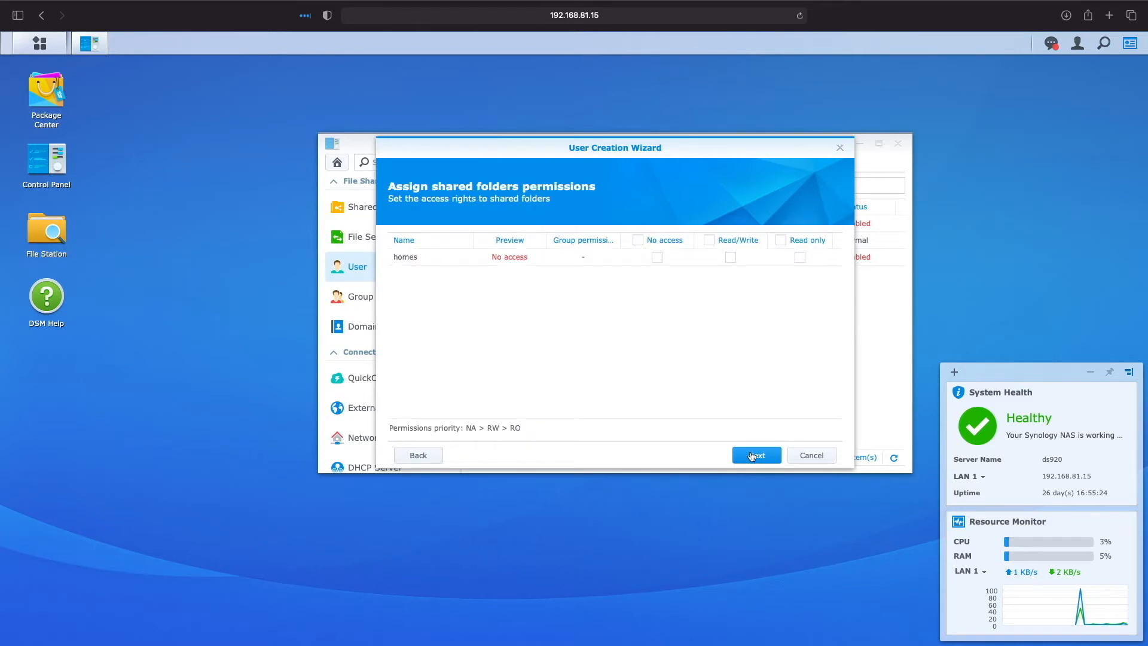
{"action": "left_click", "coordinate": [754, 454]}
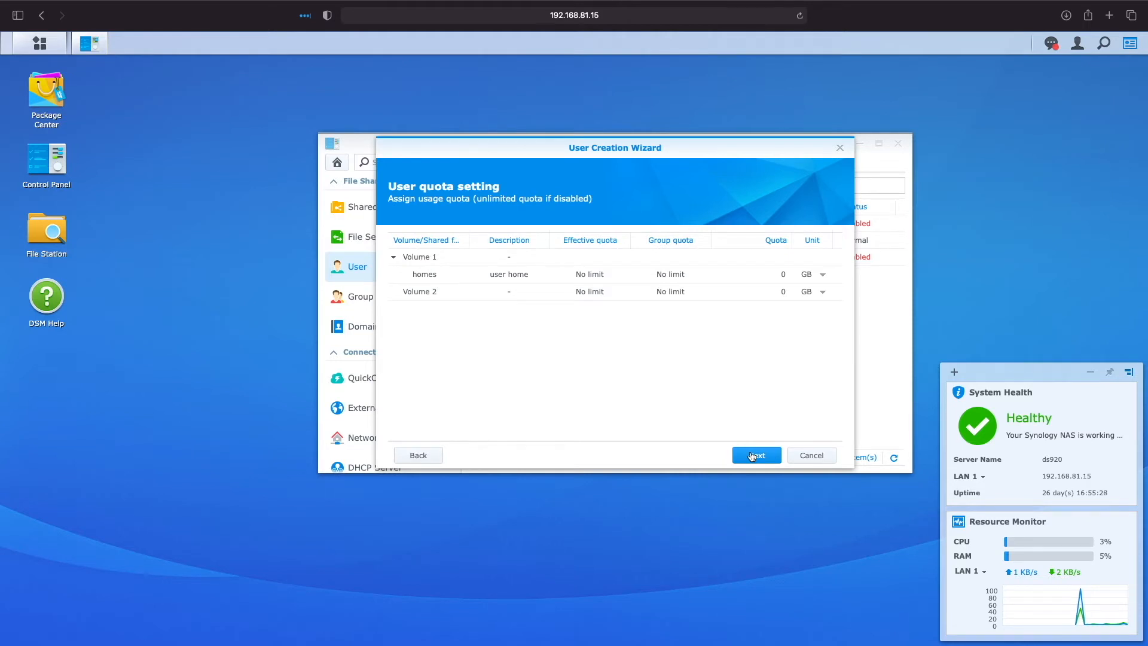
{"action": "left_click", "coordinate": [756, 454]}
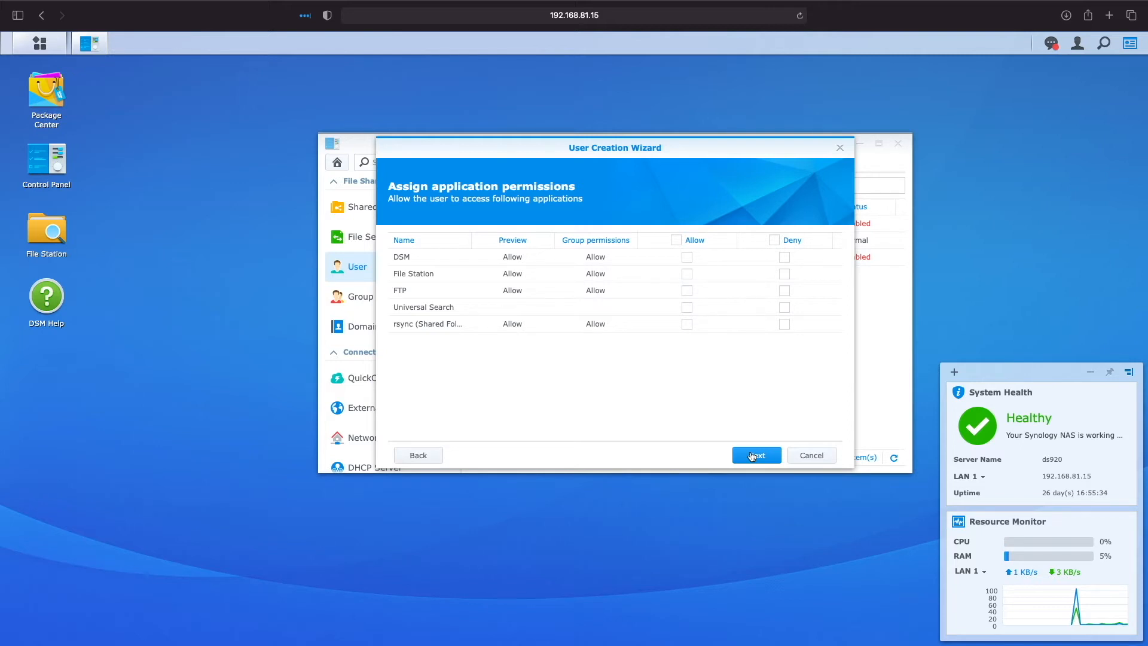
{"action": "left_click", "coordinate": [755, 455]}
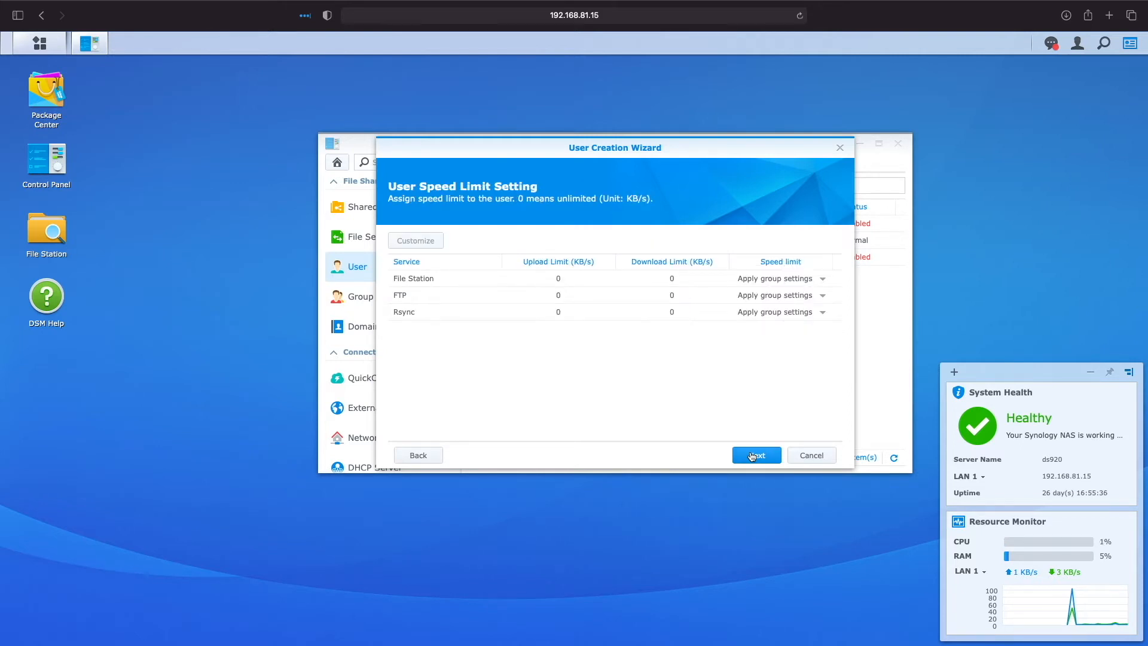
{"action": "left_click", "coordinate": [755, 454]}
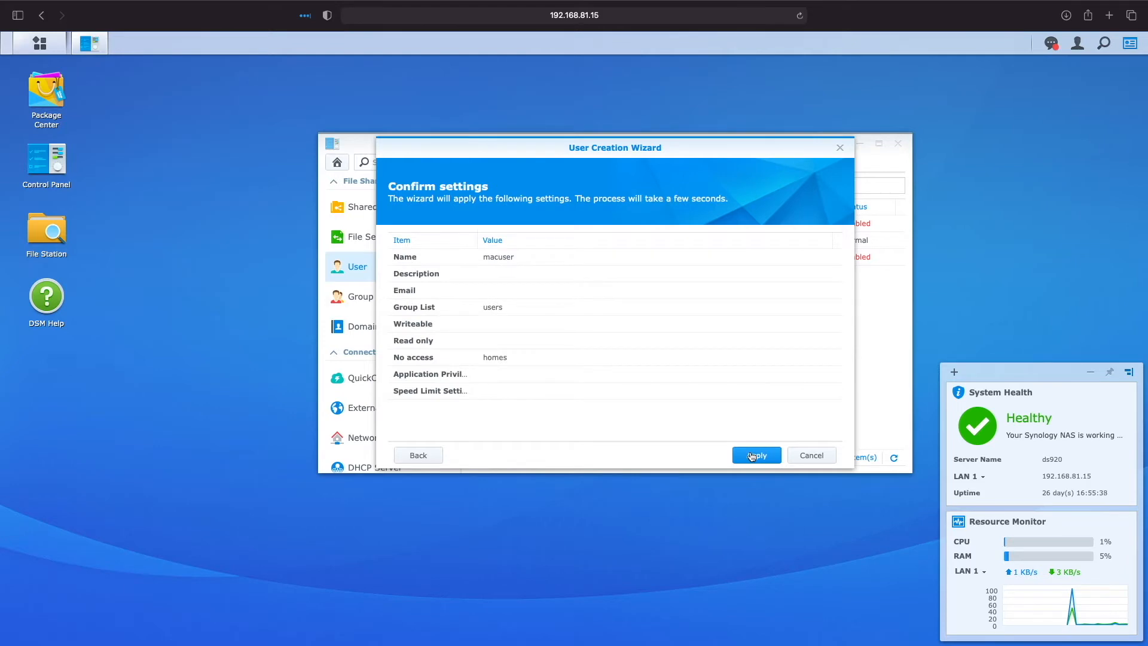
{"action": "left_click", "coordinate": [756, 454]}
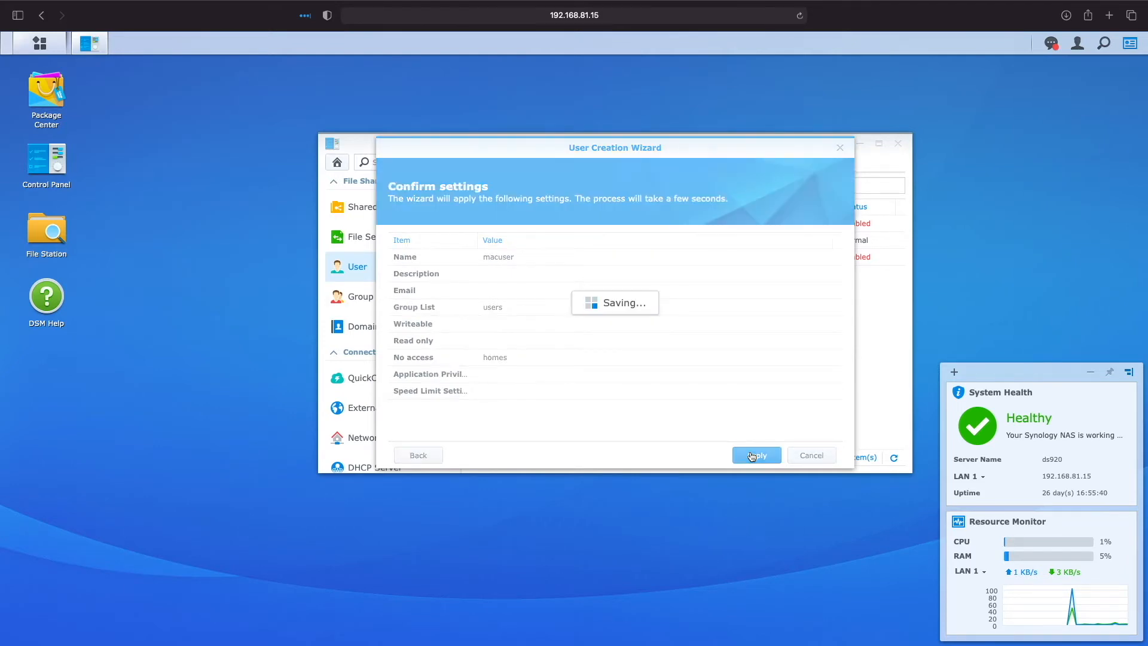
{"action": "left_click", "coordinate": [754, 455]}
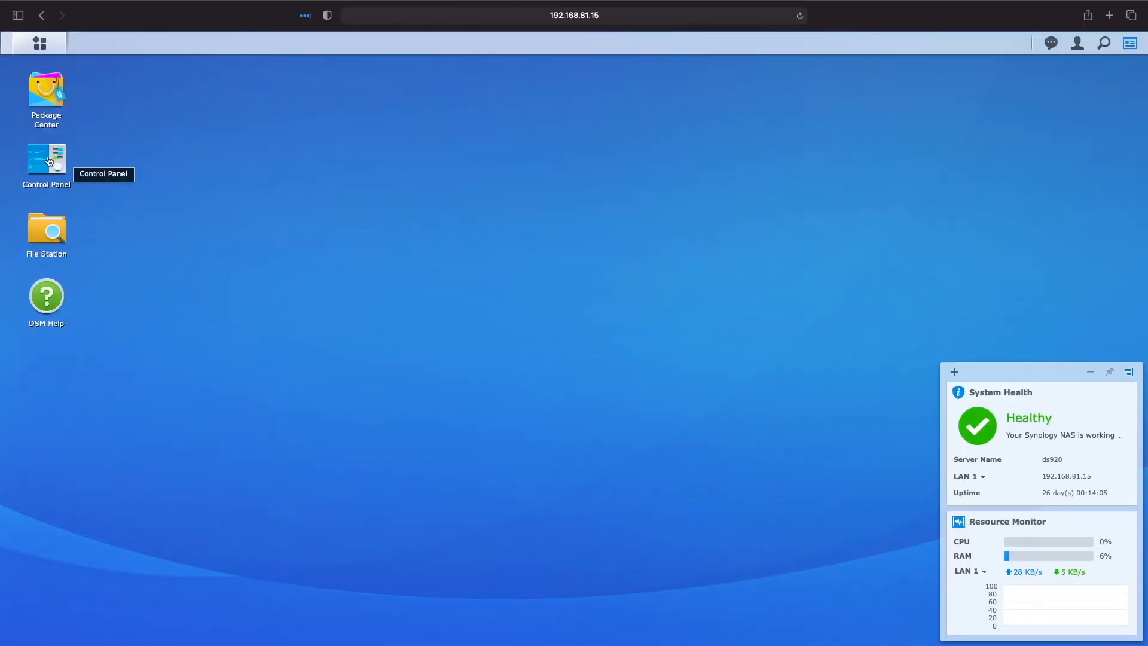
- Reopen Control Panel and view the Shared Folder list
{"action": "double_click", "coordinate": [46, 156]}
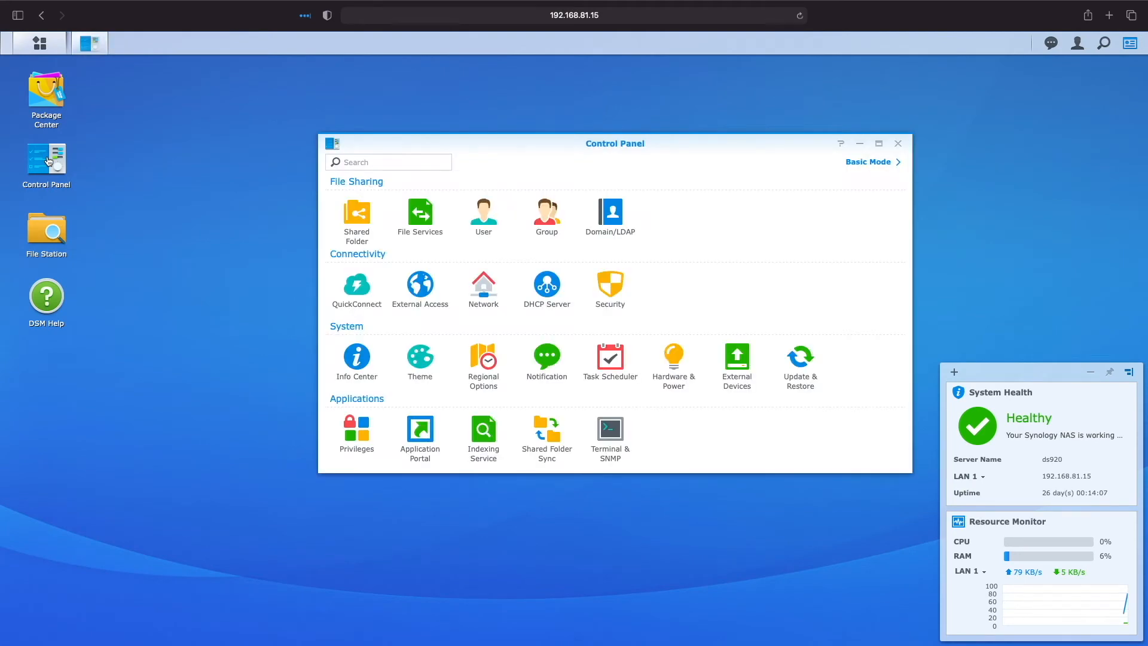
{"action": "mouse_move", "coordinate": [174, 201]}
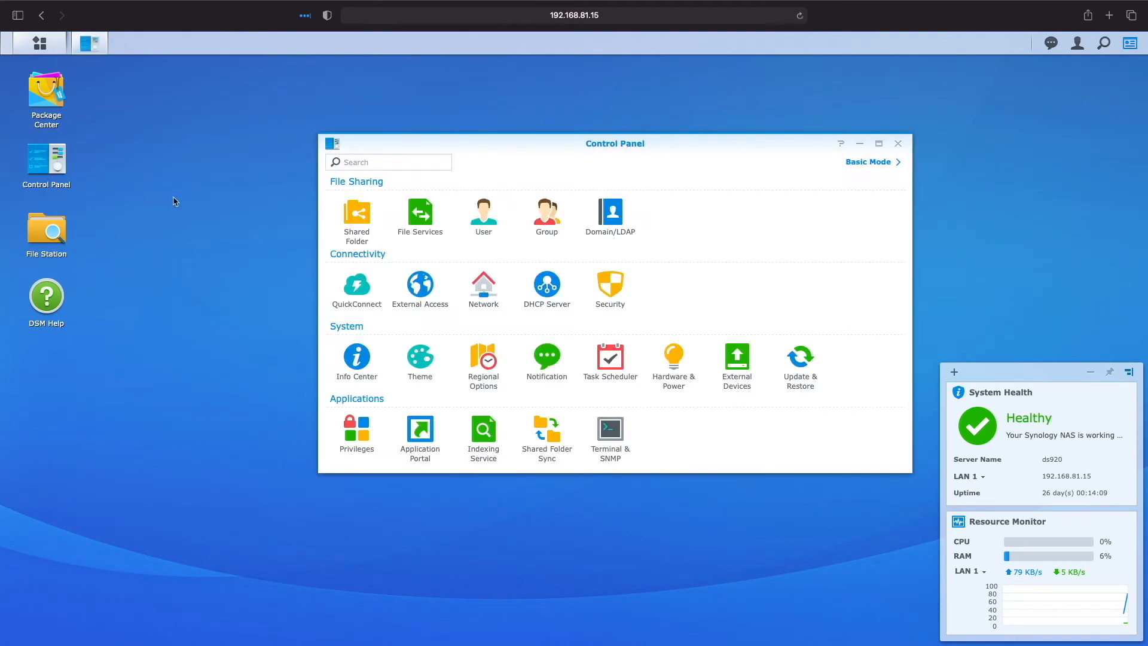
{"action": "left_click", "coordinate": [357, 213]}
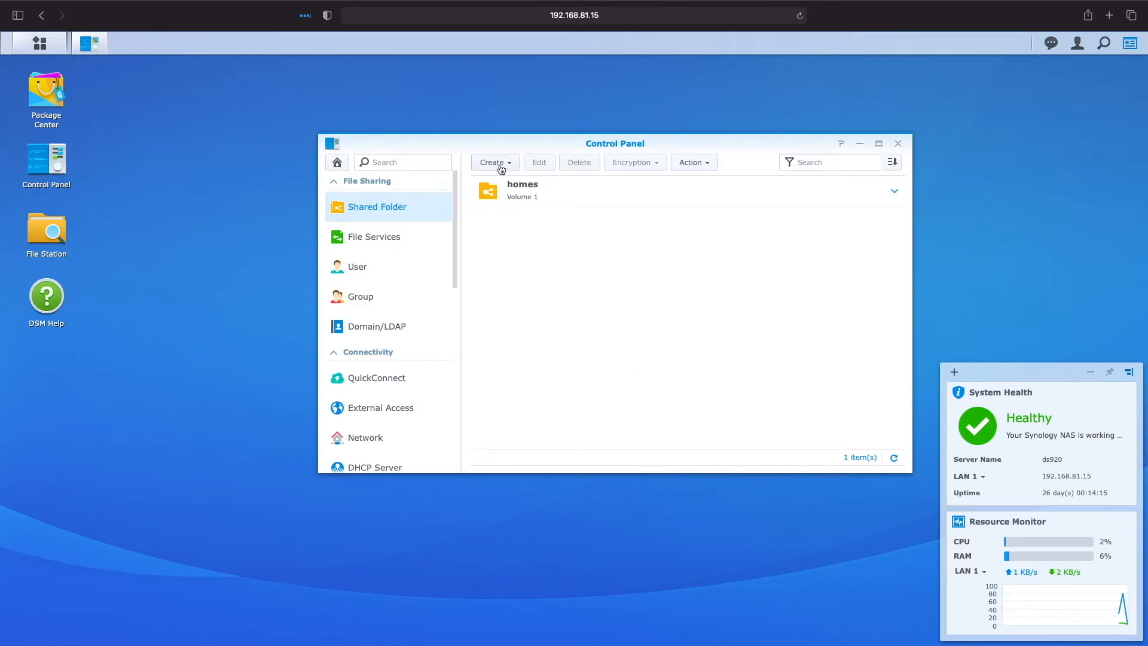
- Begin a shared folder named TimeMachineBtrfs on Volume 1 with Recycle Bin disabled
{"action": "left_click", "coordinate": [494, 162]}
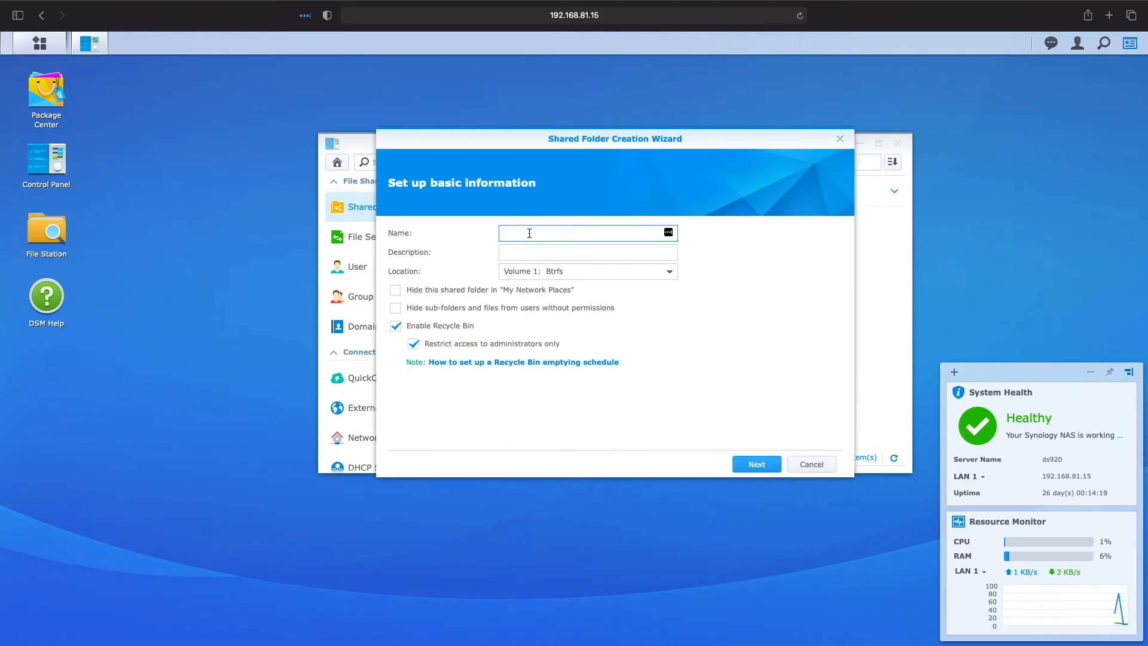
{"action": "type", "text": "TimeMachineBtrfs"}
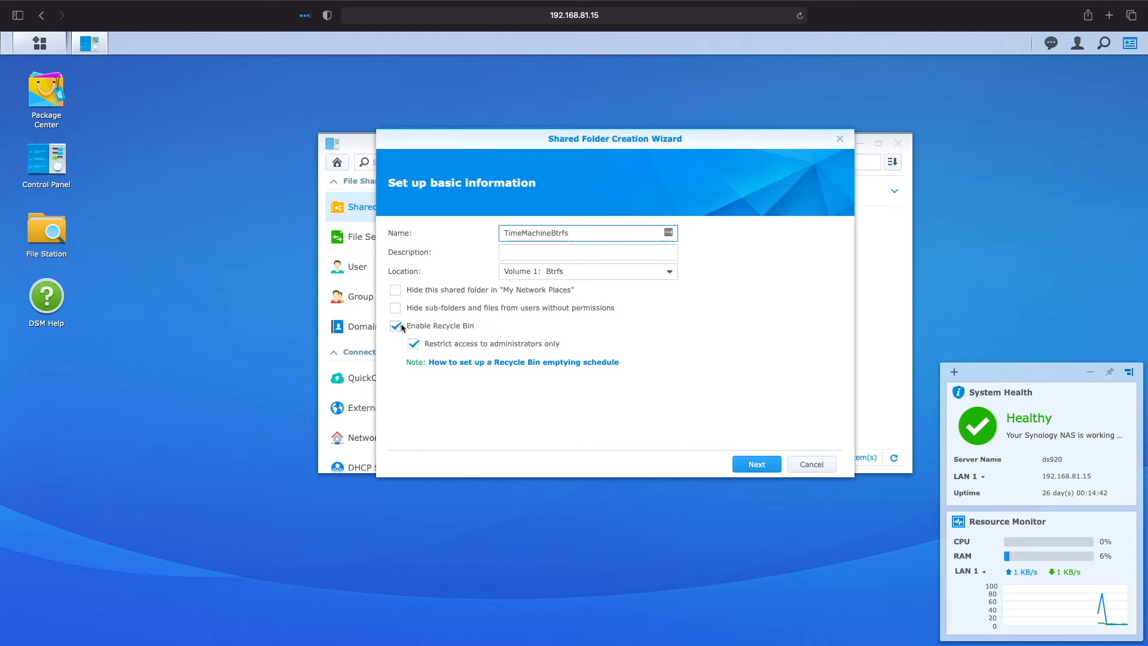
{"action": "left_click", "coordinate": [396, 326]}
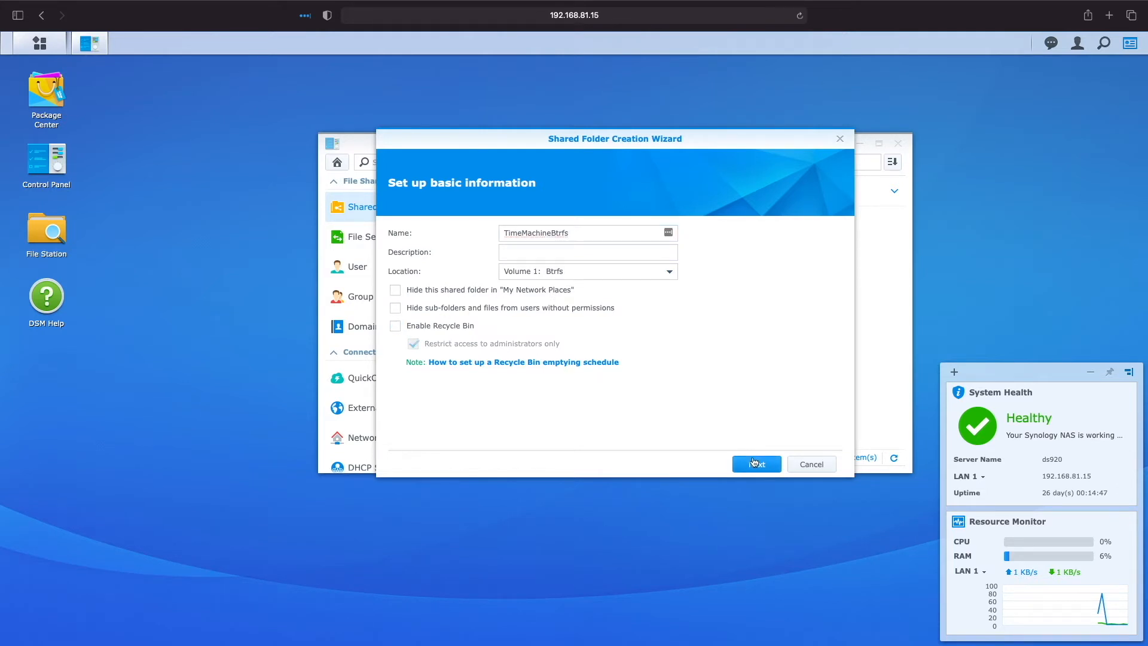
{"action": "left_click", "coordinate": [756, 464]}
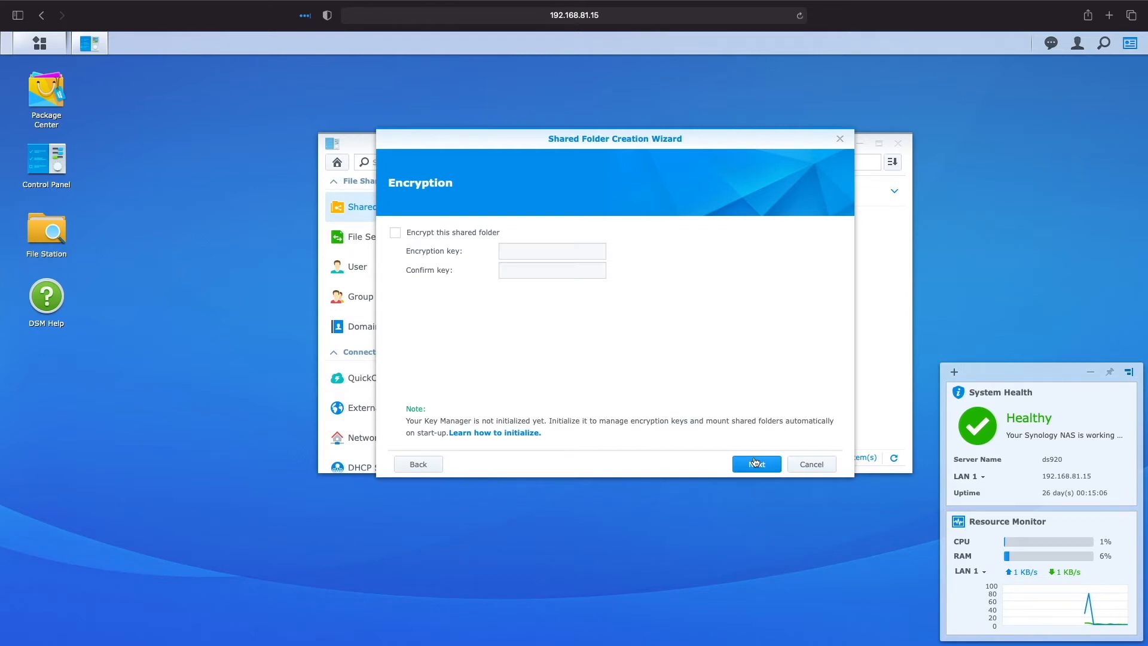
- Skip encryption, enable data checksum and a 500 GB folder quota, then review settings
{"action": "left_click", "coordinate": [756, 464]}
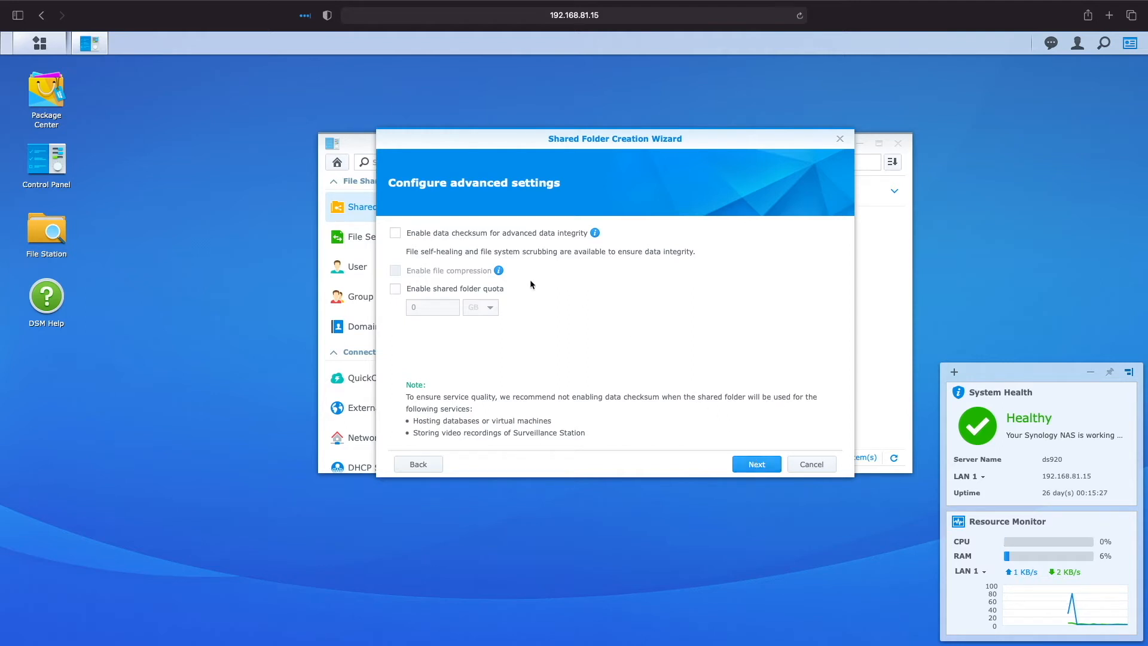
{"action": "left_click", "coordinate": [395, 232]}
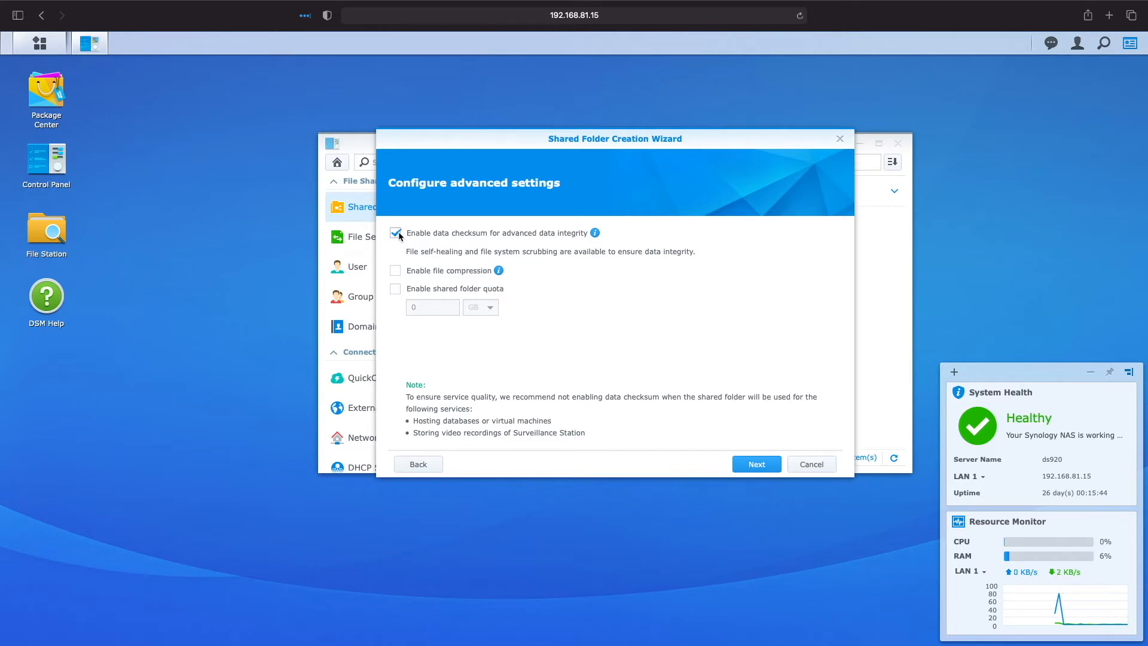
{"action": "left_click", "coordinate": [395, 288]}
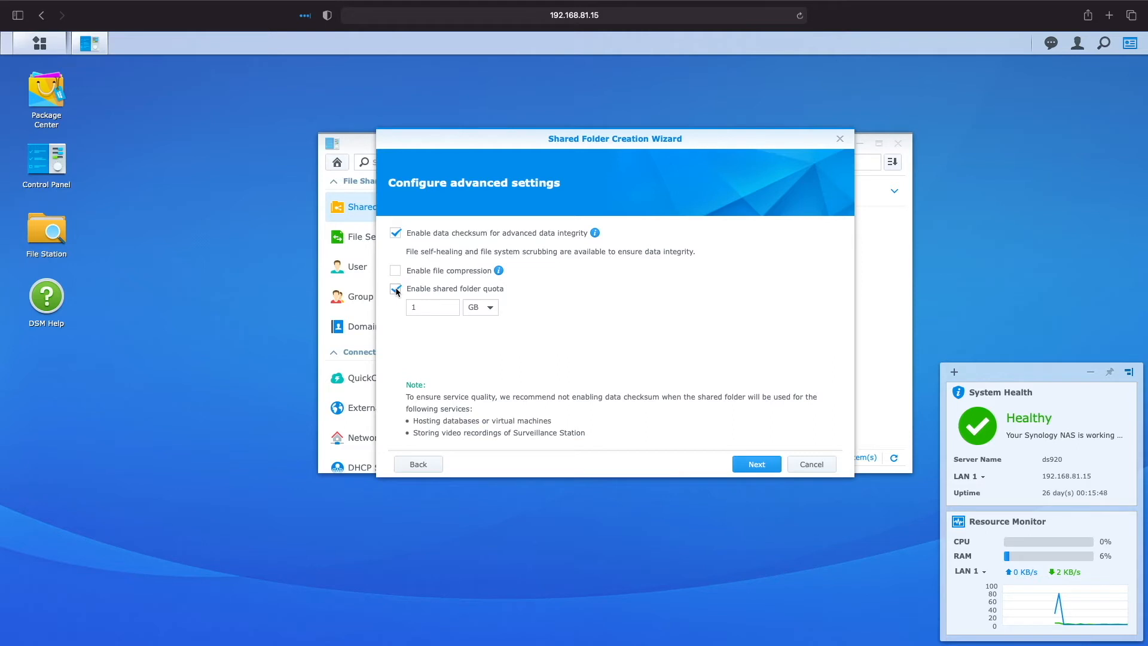
{"action": "left_click", "coordinate": [395, 288]}
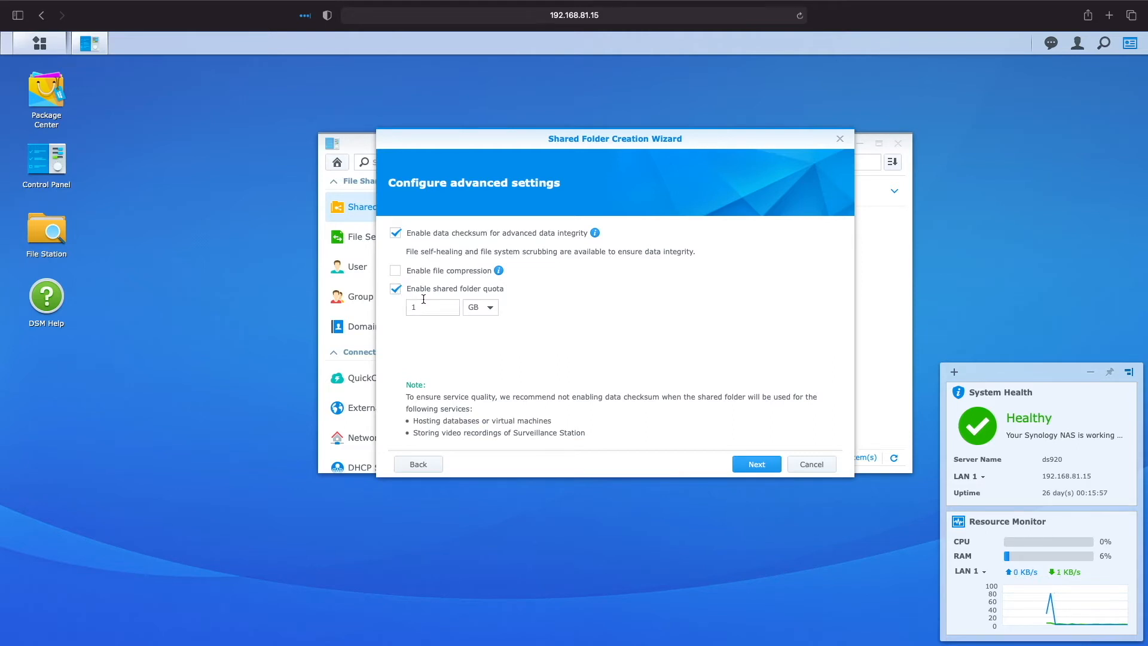
{"action": "left_click", "coordinate": [432, 307]}
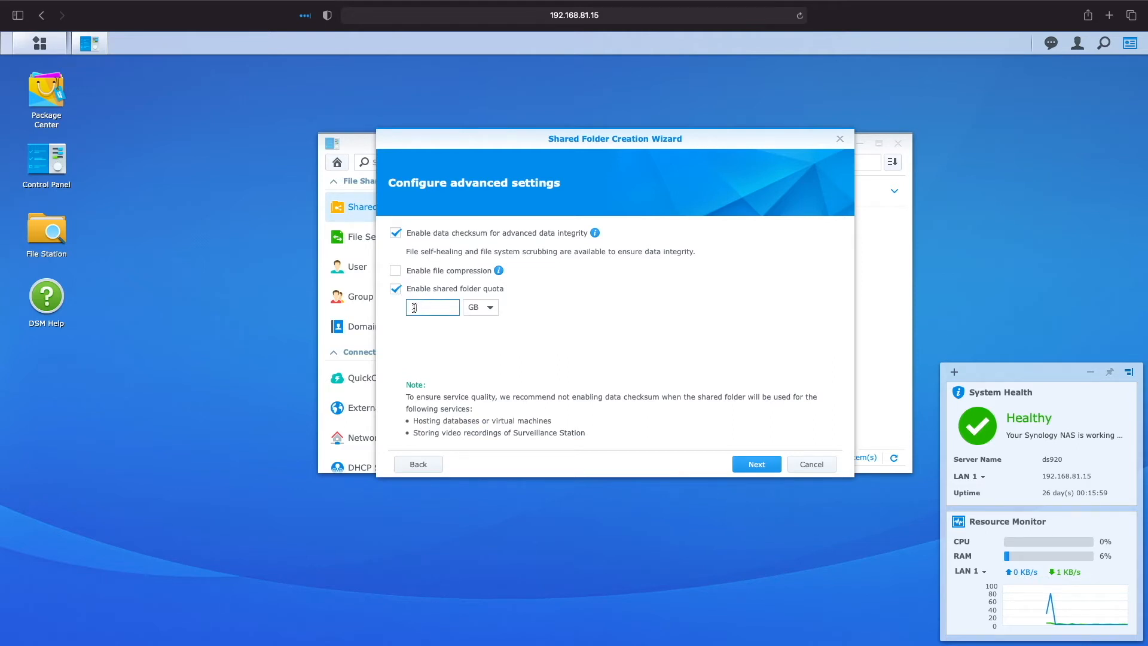
{"action": "type", "text": "1"}
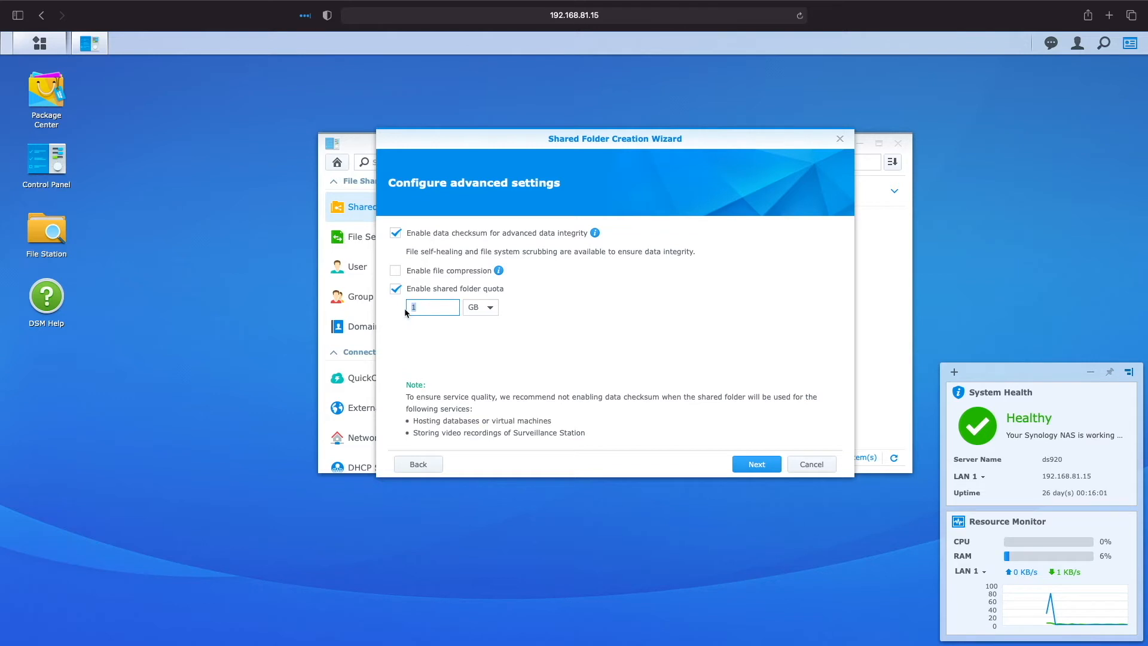
{"action": "type", "text": "500"}
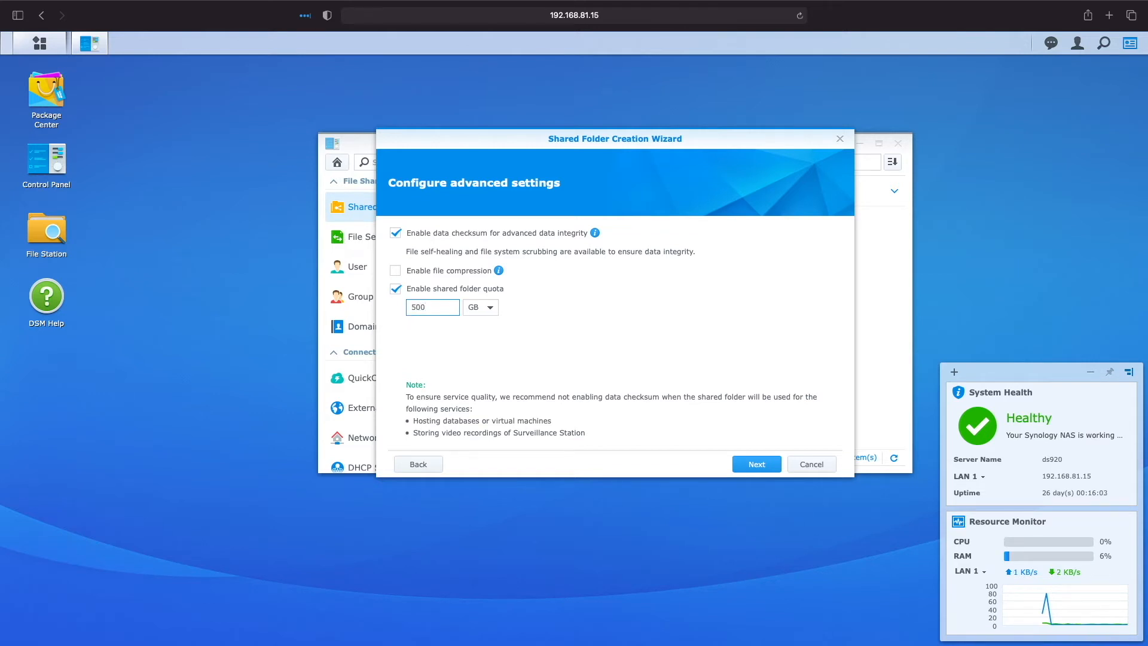
{"action": "left_click", "coordinate": [756, 464]}
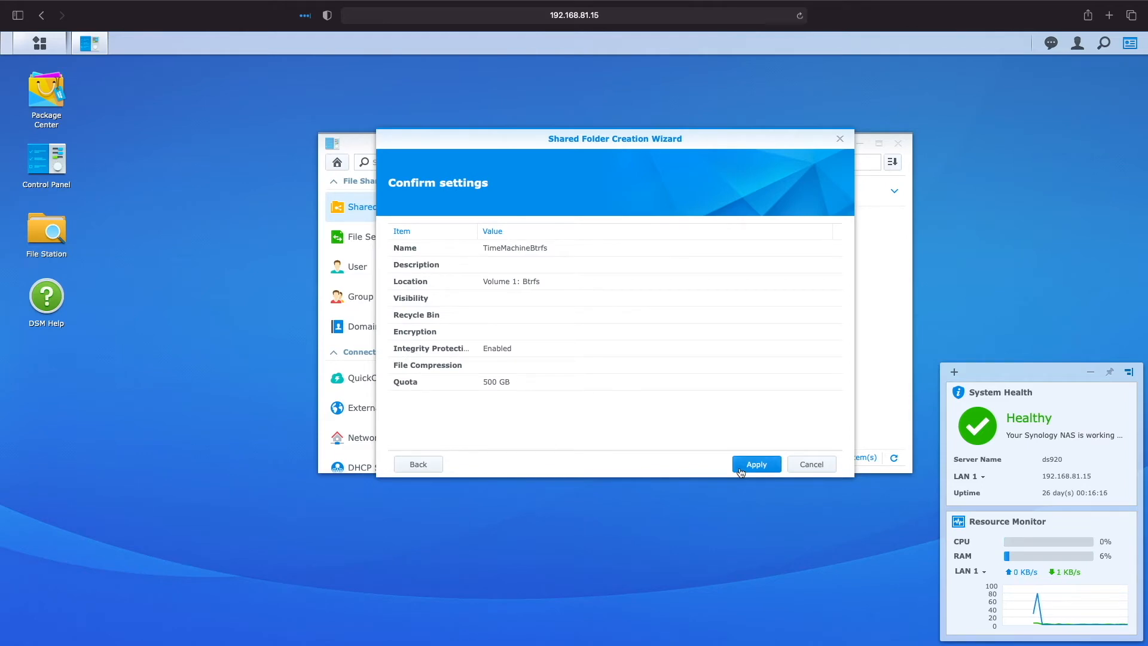
- Create TimeMachineBtrfs and grant macuser Read/Write permission
{"action": "left_click", "coordinate": [756, 463]}
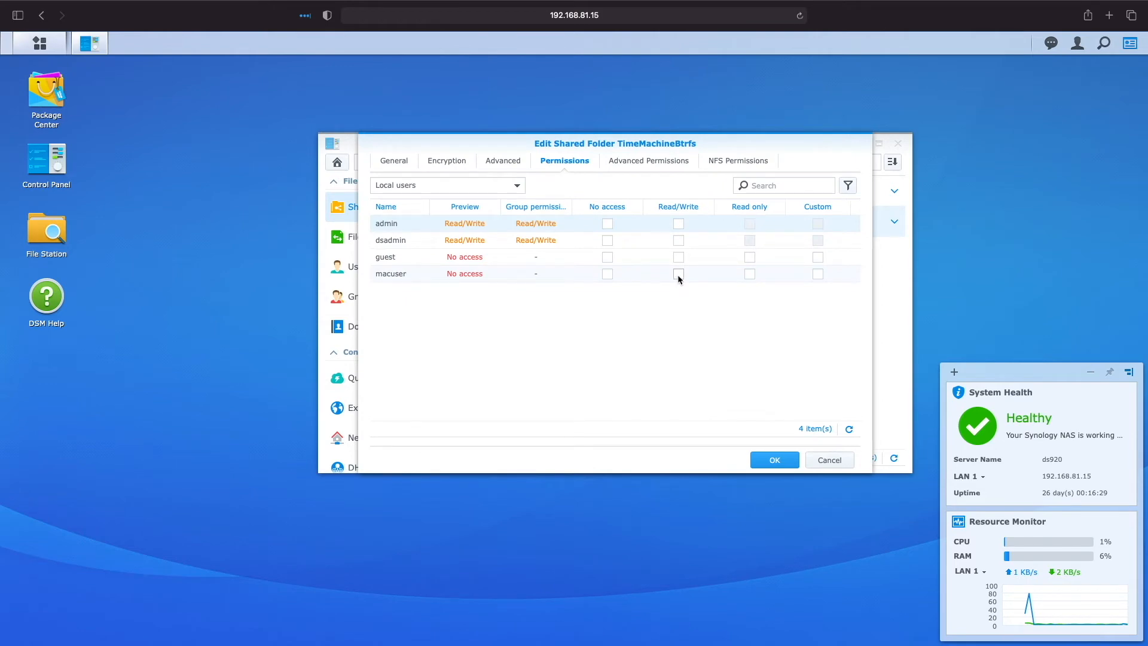
{"action": "left_click", "coordinate": [678, 273]}
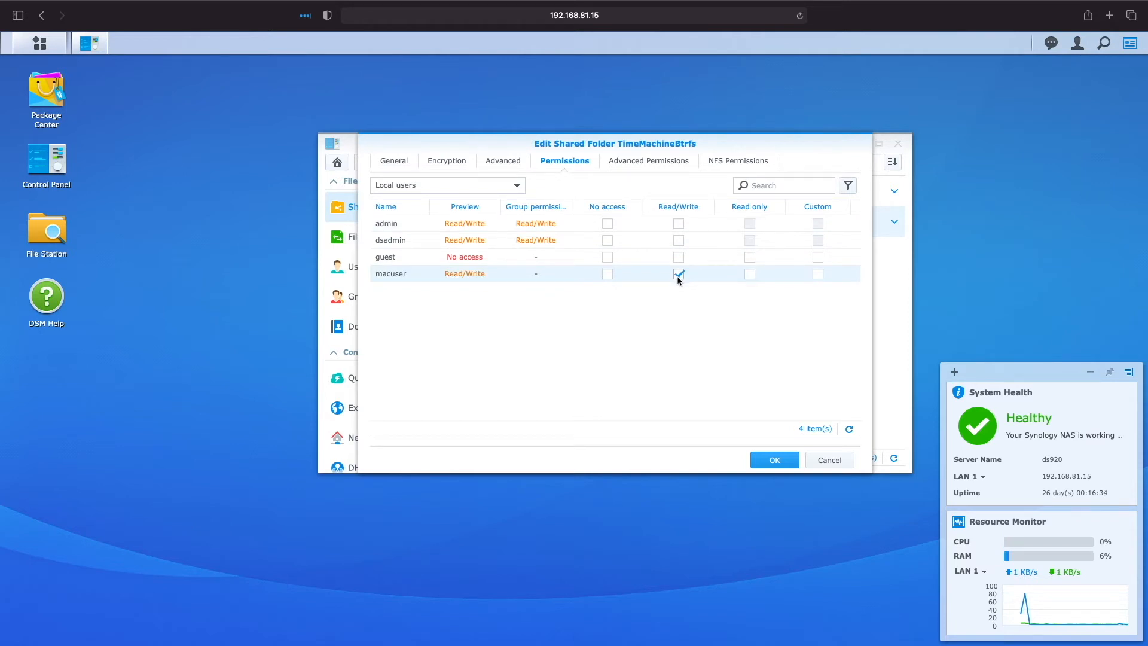
{"action": "left_click", "coordinate": [677, 273]}
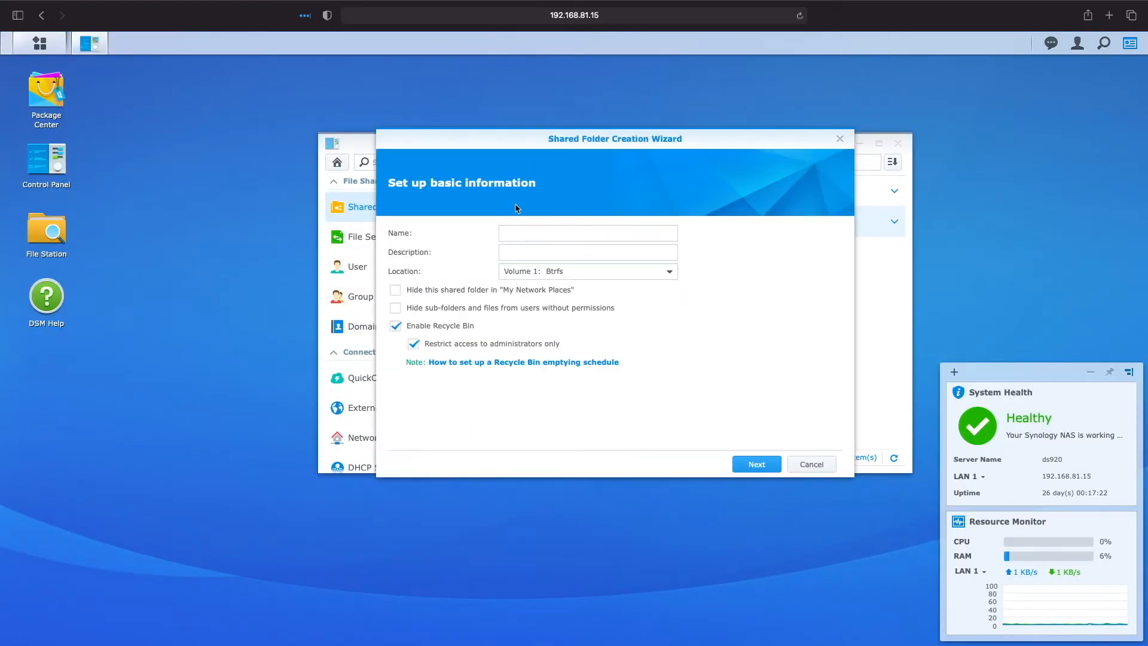
- Name the folder TimeMachineExt4 on Volume 2: ext4 with Recycle Bin disabled
{"action": "type", "text": "TimeMachineExt4"}
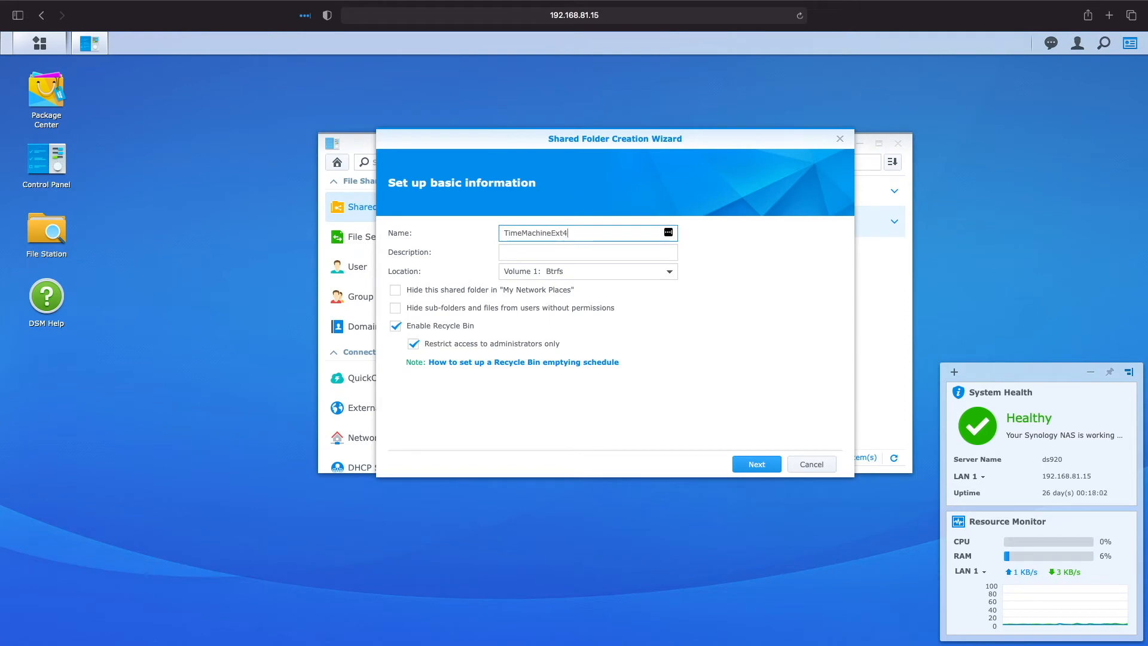
{"action": "left_click", "coordinate": [587, 271]}
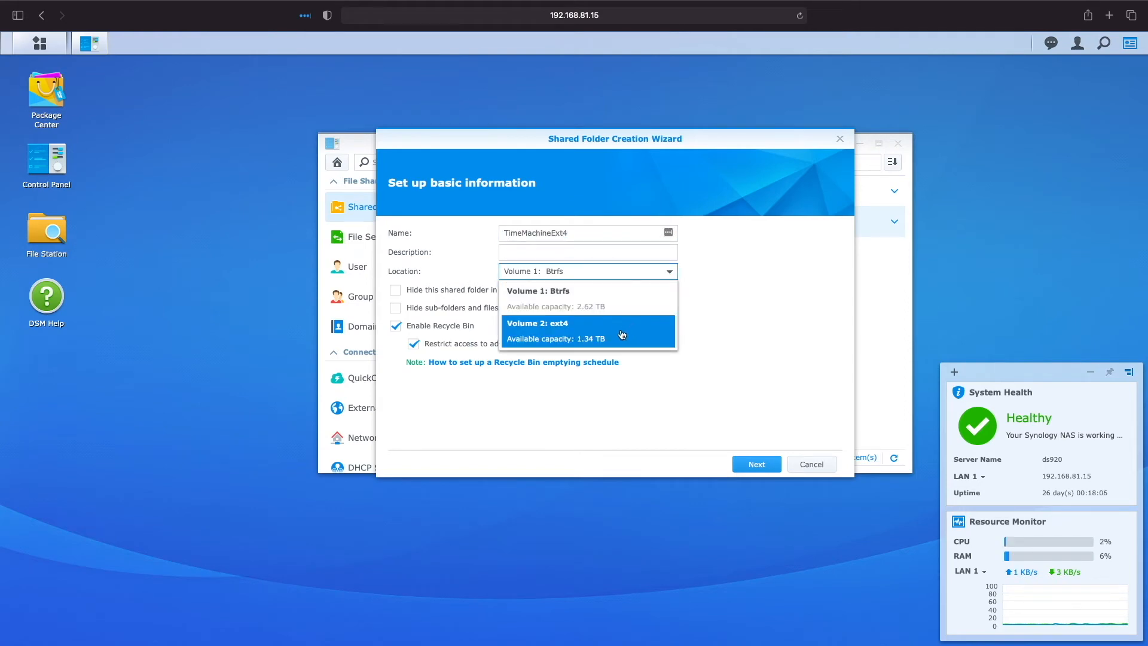
{"action": "left_click", "coordinate": [588, 330]}
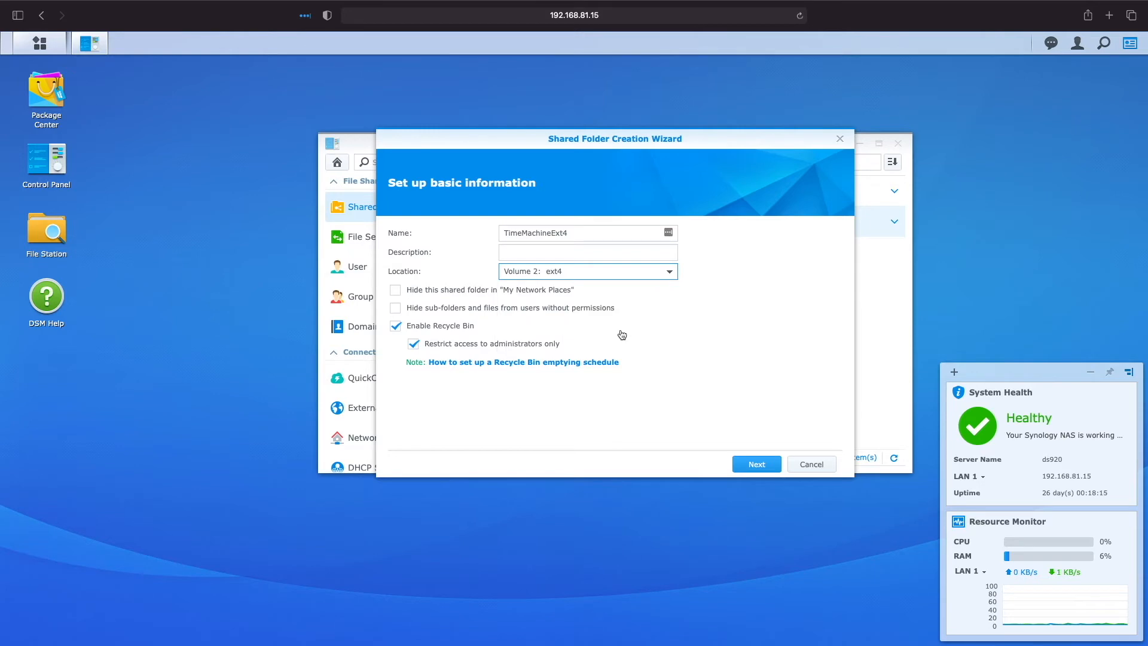
{"action": "left_click", "coordinate": [396, 326]}
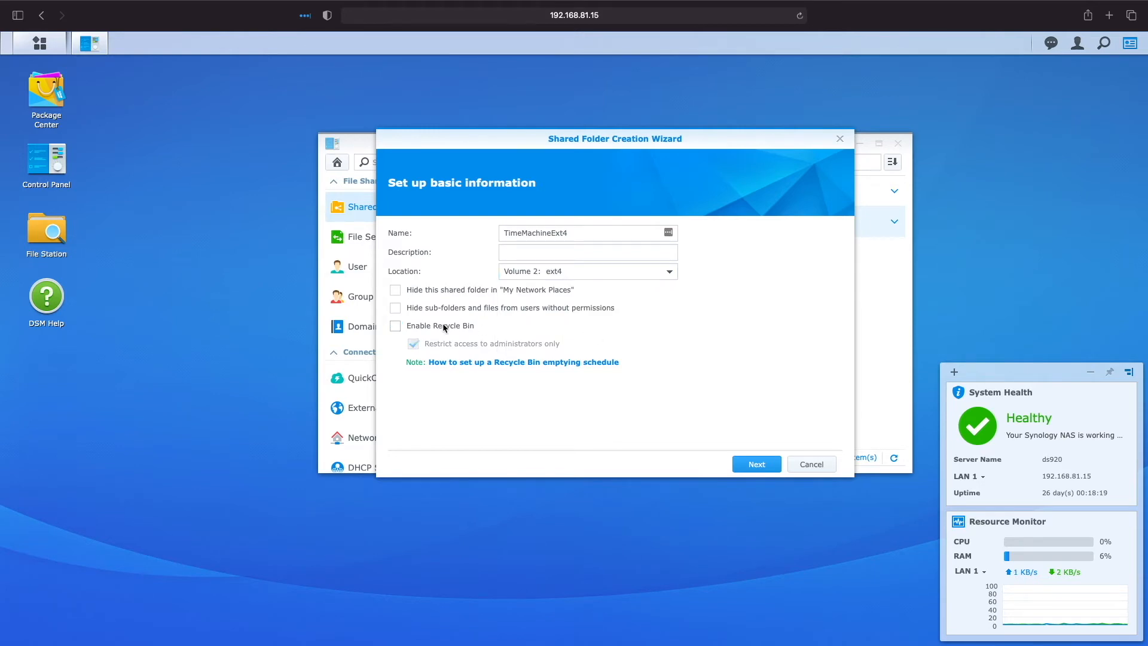
{"action": "left_click", "coordinate": [755, 463]}
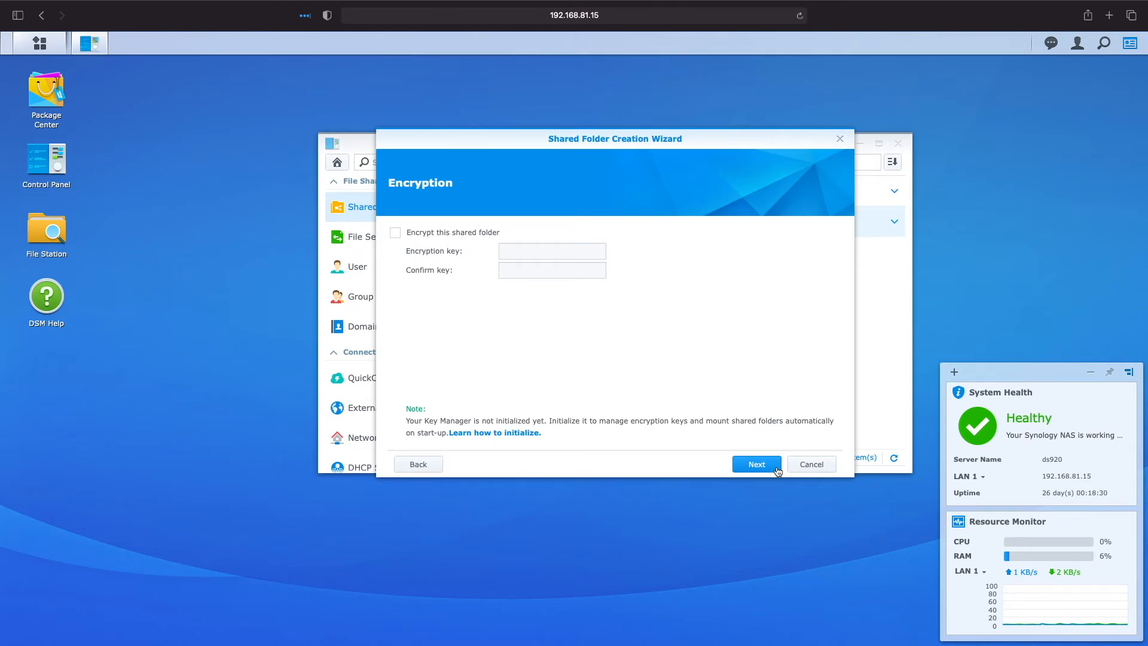
- Skip encryption and advanced settings, create TimeMachineExt4, and give macuser Read/Write
{"action": "left_click", "coordinate": [757, 464]}
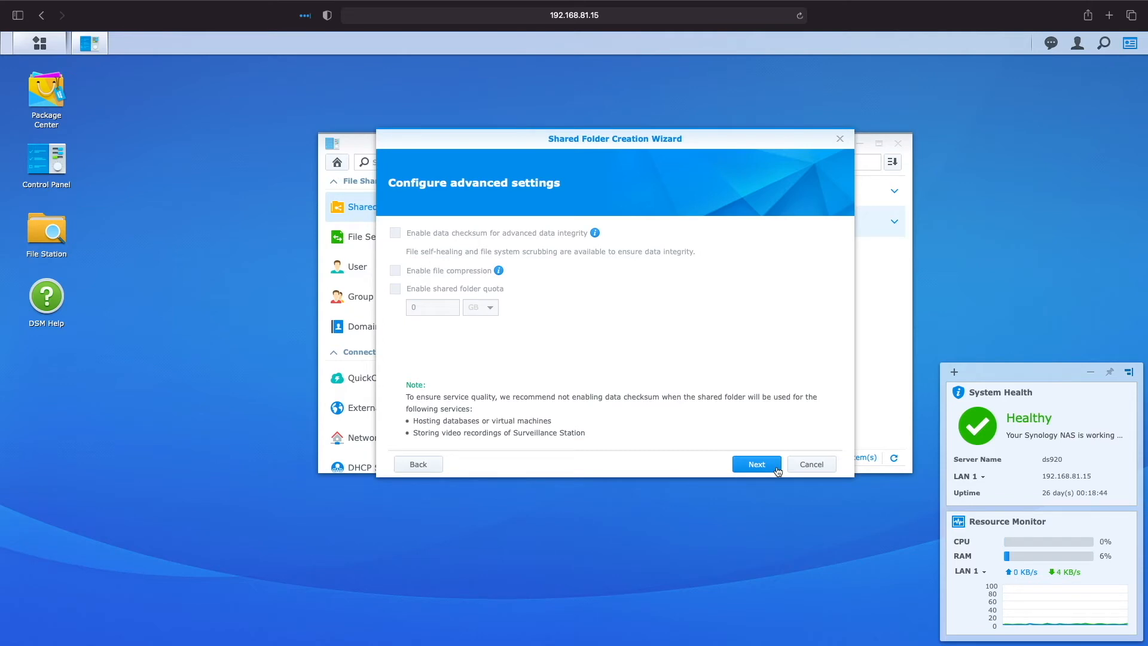
{"action": "left_click", "coordinate": [756, 464]}
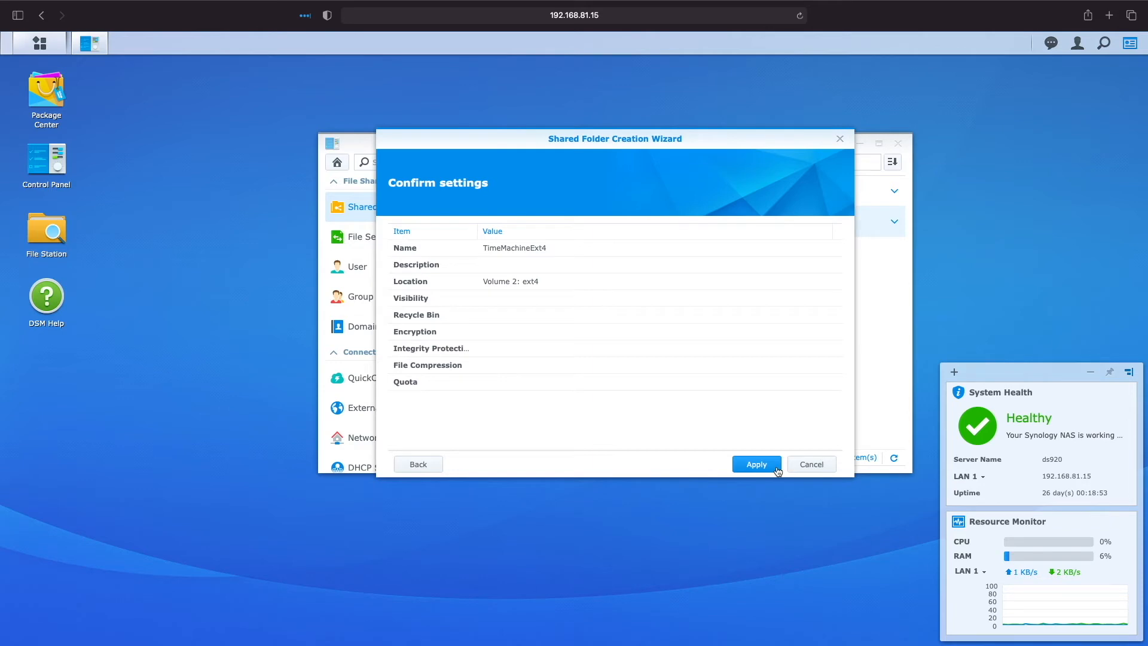
{"action": "left_click", "coordinate": [756, 463]}
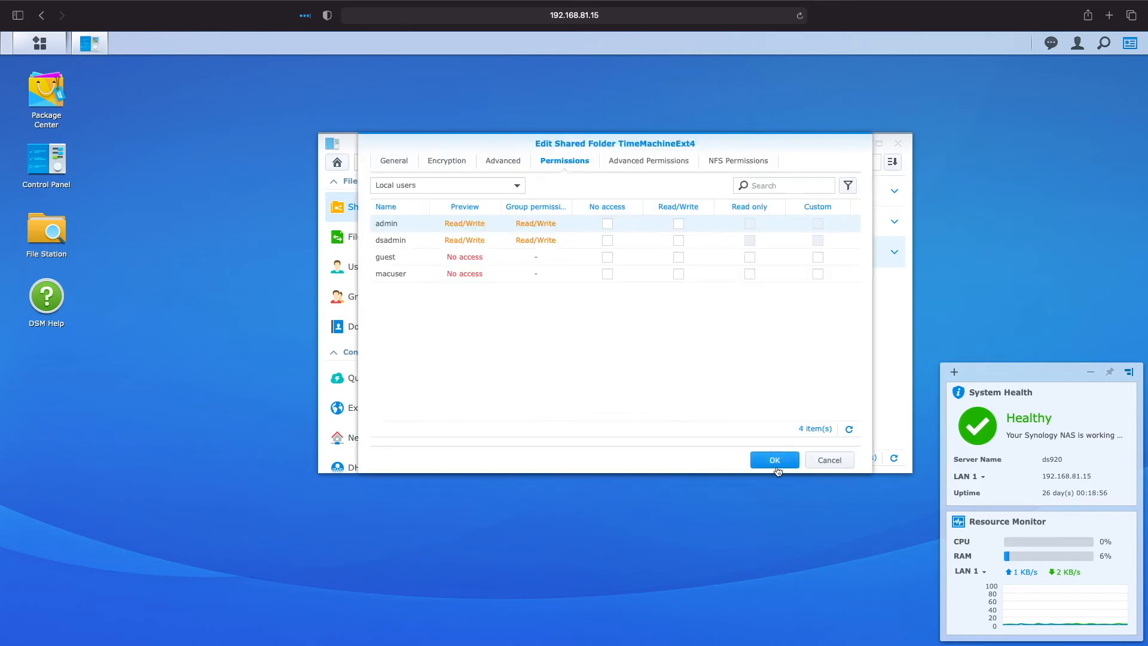
{"action": "left_click", "coordinate": [677, 273]}
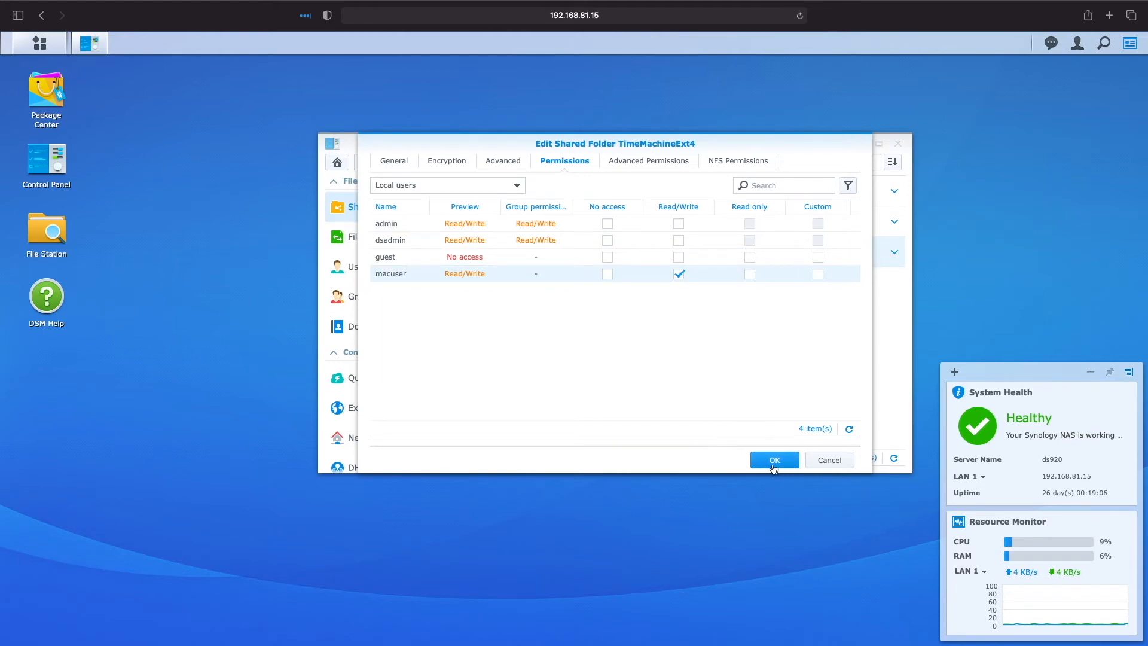
{"action": "left_click", "coordinate": [774, 460]}
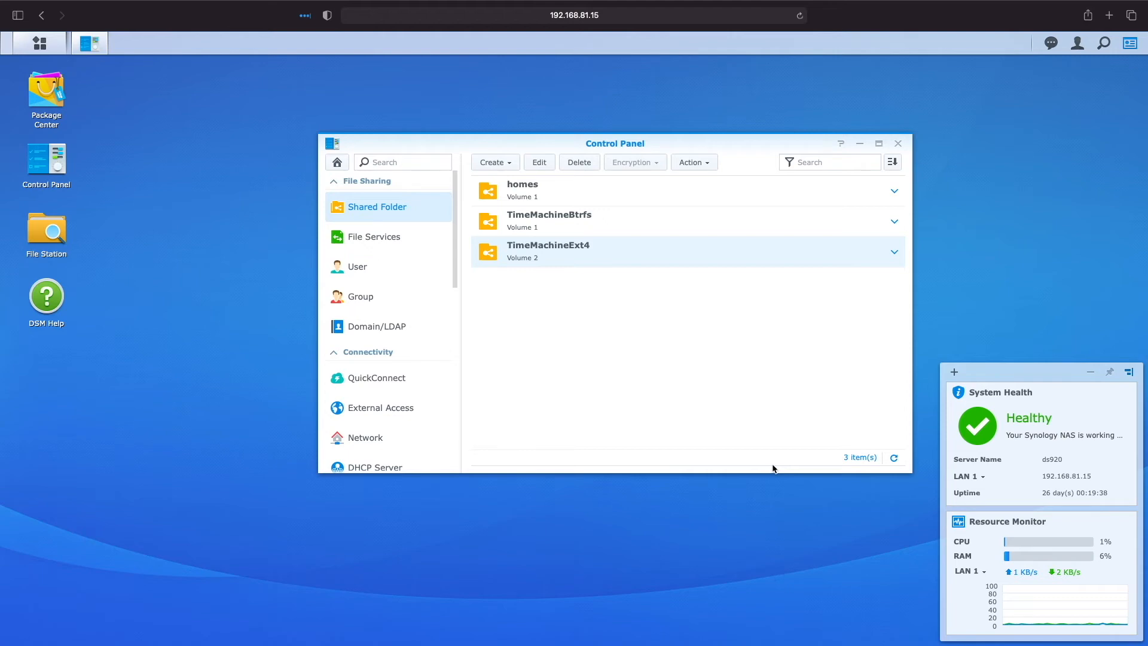
{"action": "mouse_move", "coordinate": [385, 283]}
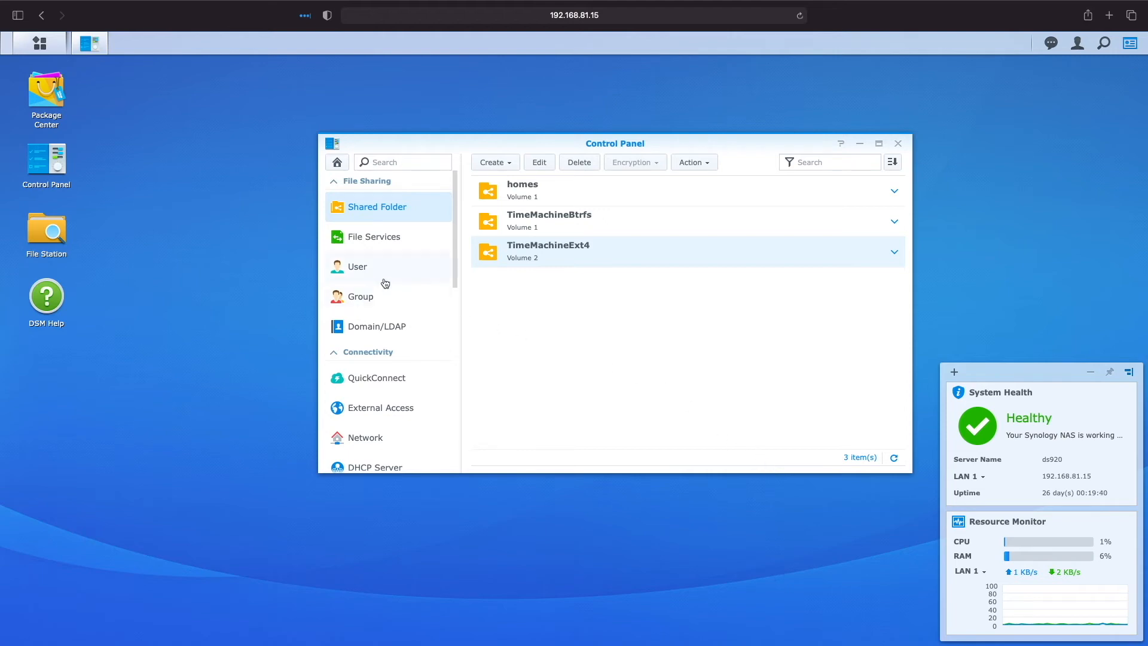
- Edit macuser in the User list to set a 500 GB quota on Volume 2
{"action": "left_click", "coordinate": [358, 266]}
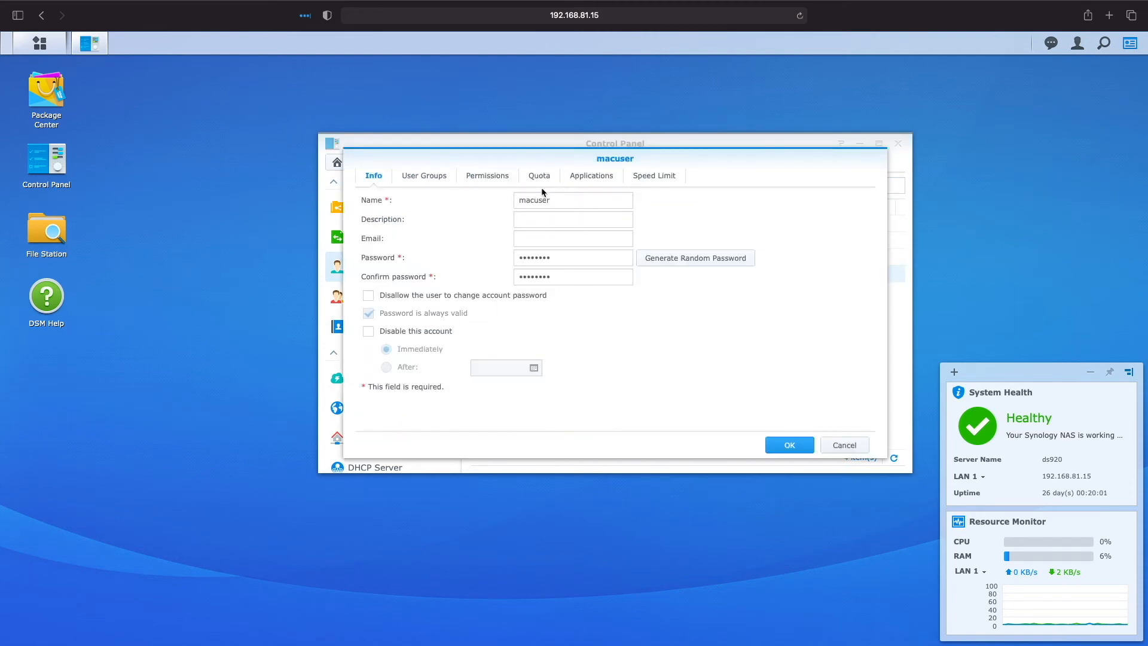
{"action": "left_click", "coordinate": [538, 175]}
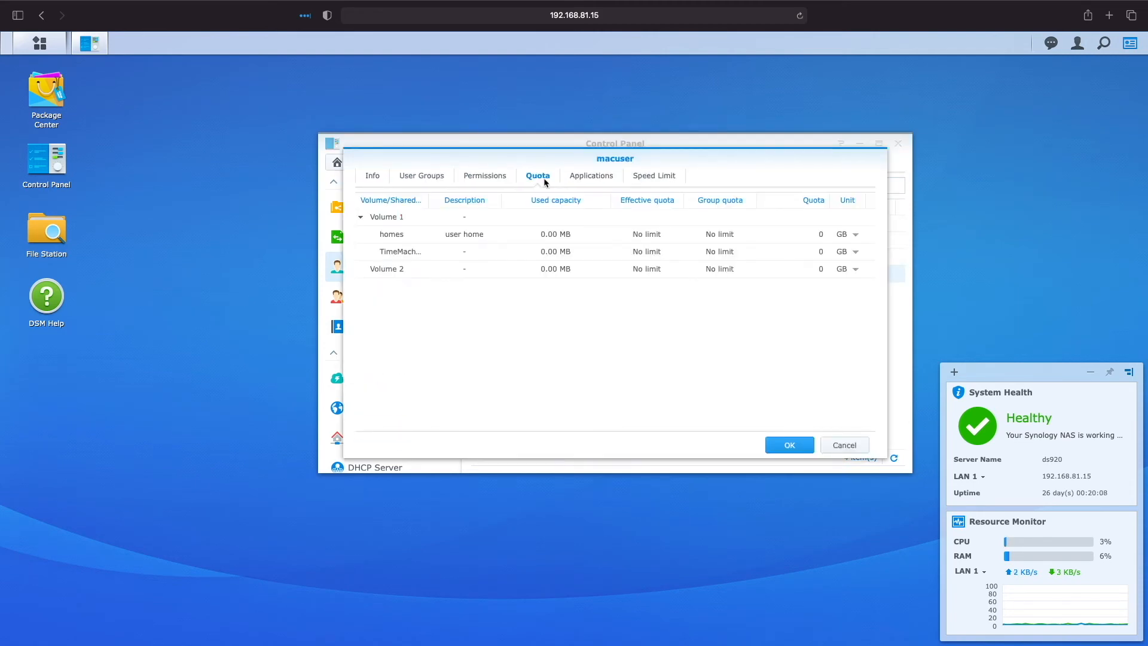
{"action": "left_click", "coordinate": [791, 268]}
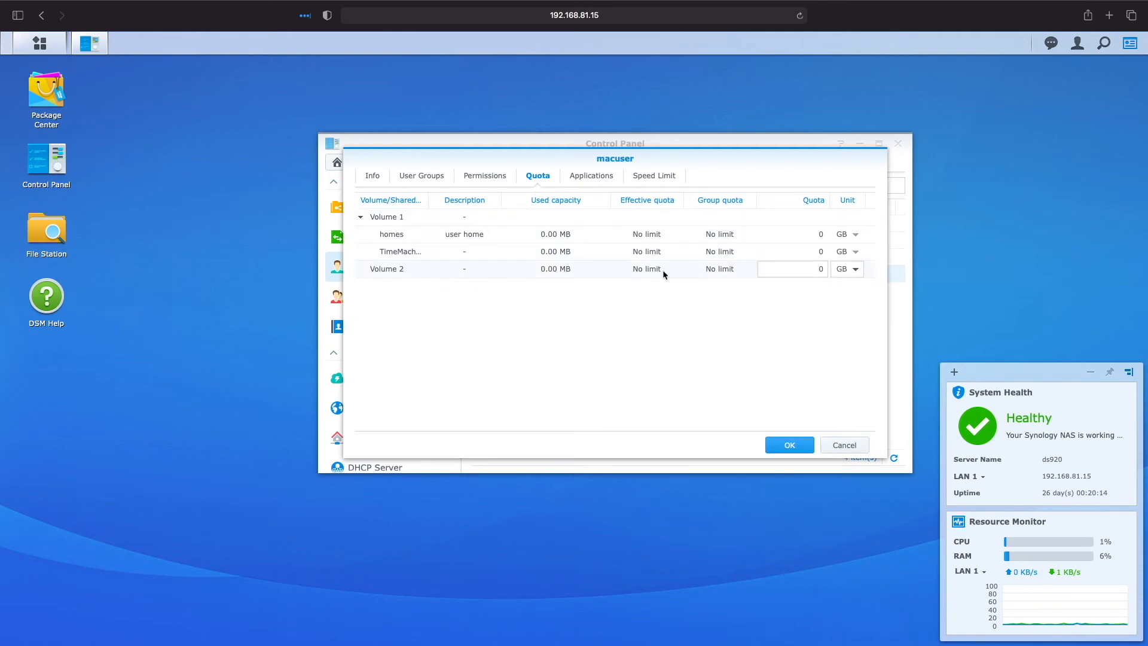
{"action": "type", "text": "500"}
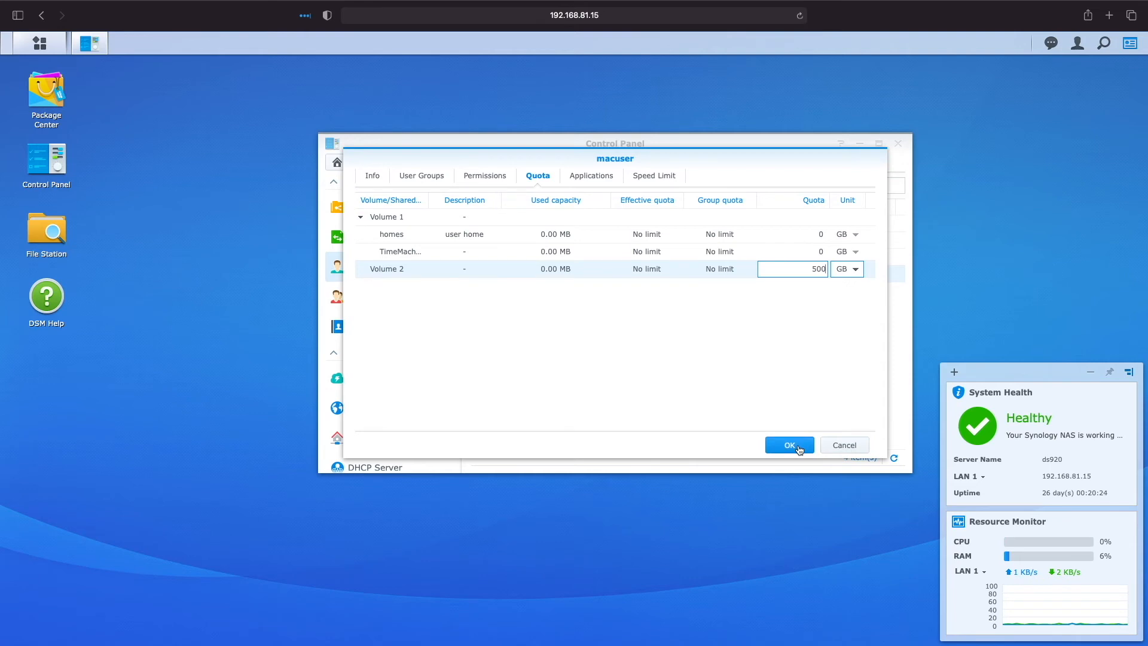
{"action": "left_click", "coordinate": [789, 445]}
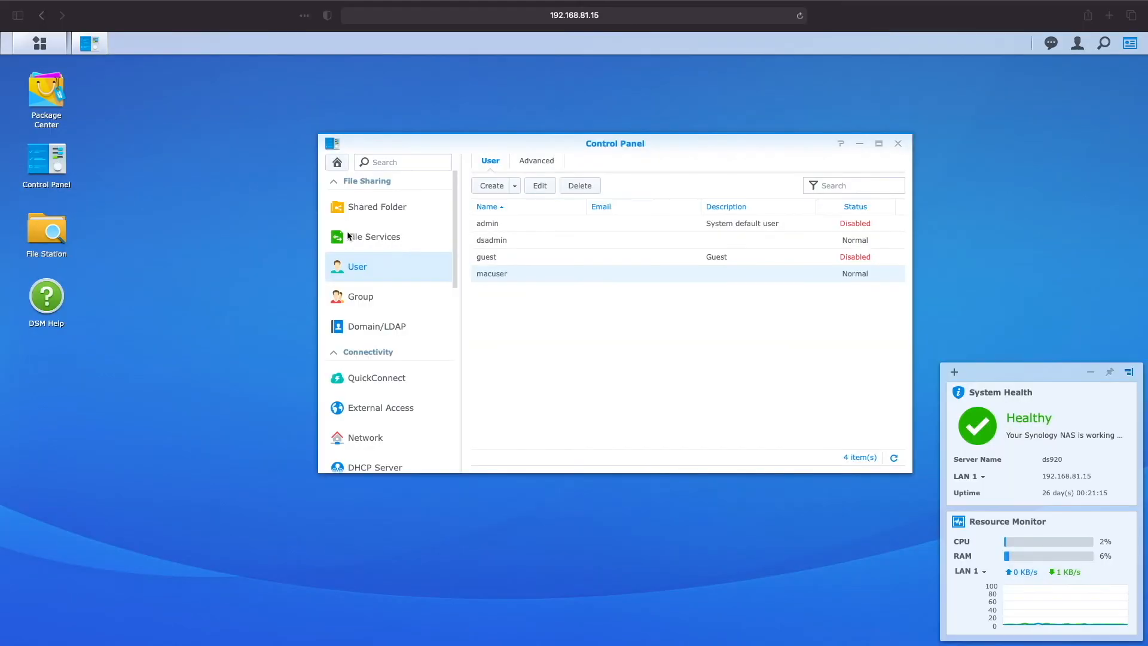
- Tick Enable Bonjour Time Machine broadcast via SMB in File Services' Advanced settings
{"action": "left_click", "coordinate": [373, 236]}
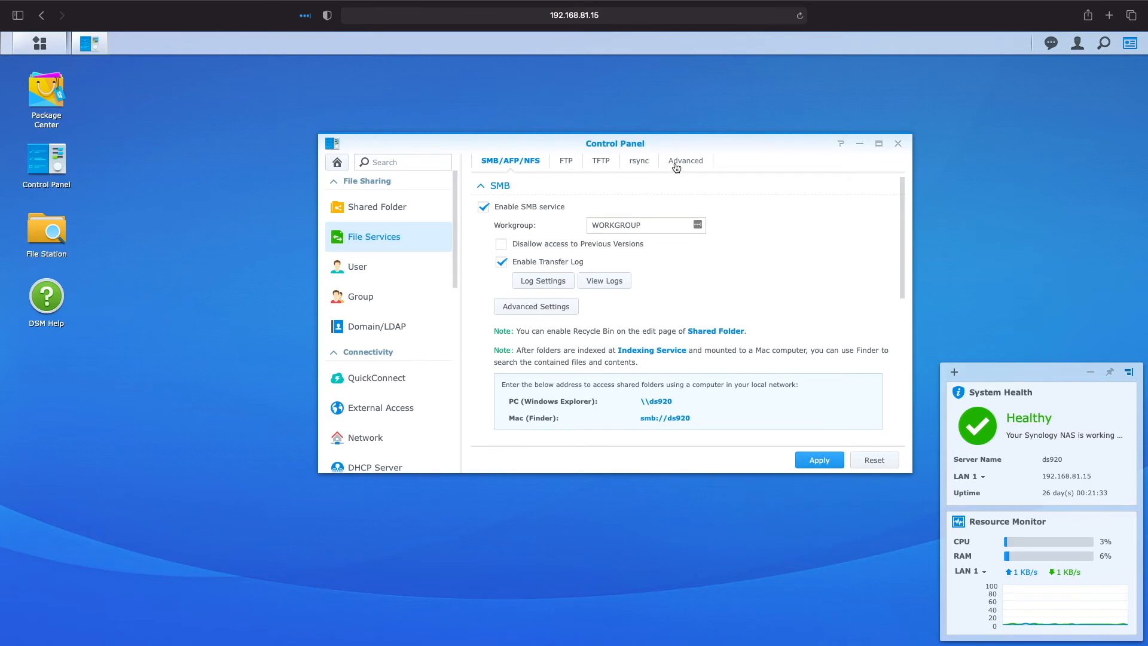
{"action": "left_click", "coordinate": [685, 160]}
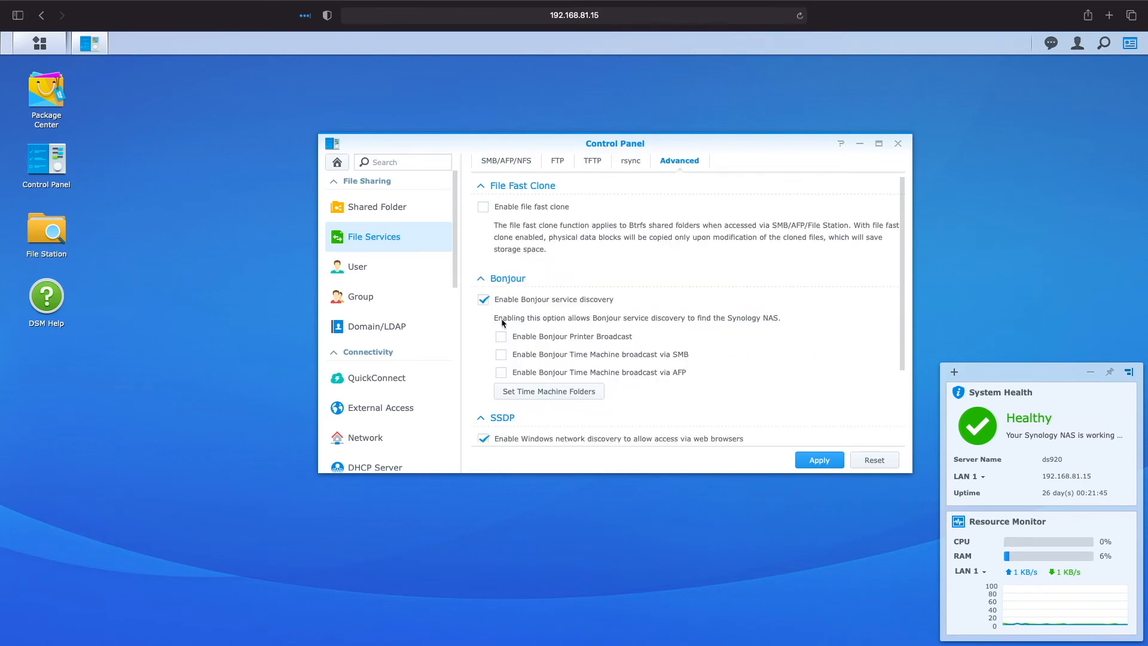
{"action": "left_click", "coordinate": [501, 355]}
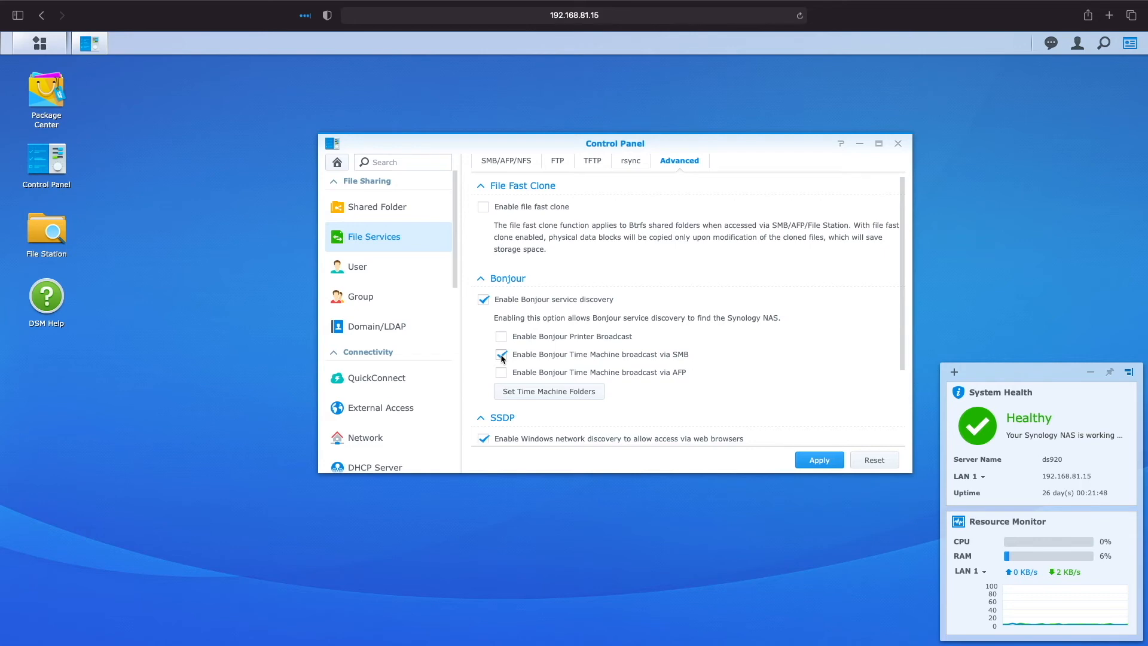
{"action": "left_click", "coordinate": [548, 391]}
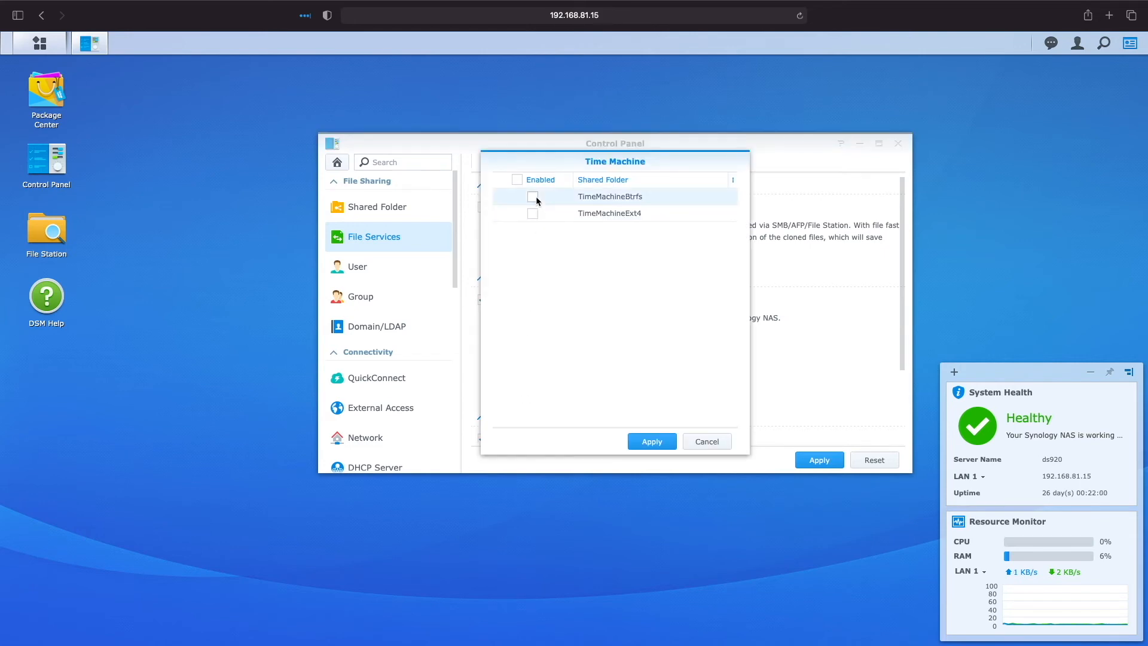
- Enable TimeMachineBtrfs and TimeMachineExt4 as Time Machine folders and apply the selection
{"action": "left_click", "coordinate": [517, 179]}
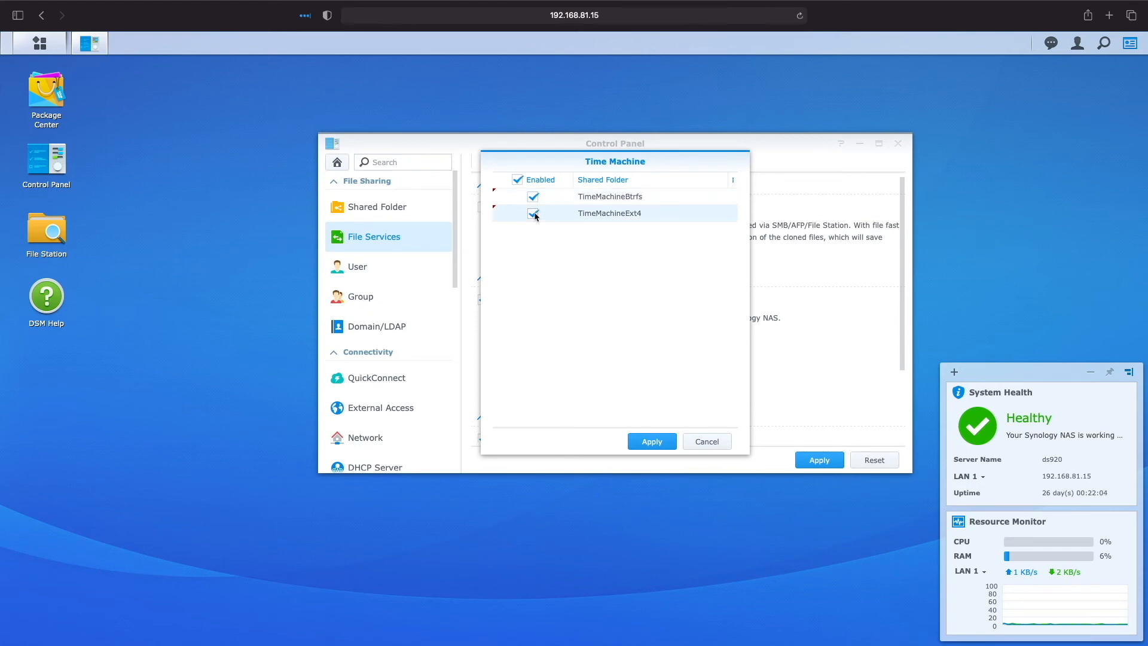
{"action": "left_click", "coordinate": [532, 213]}
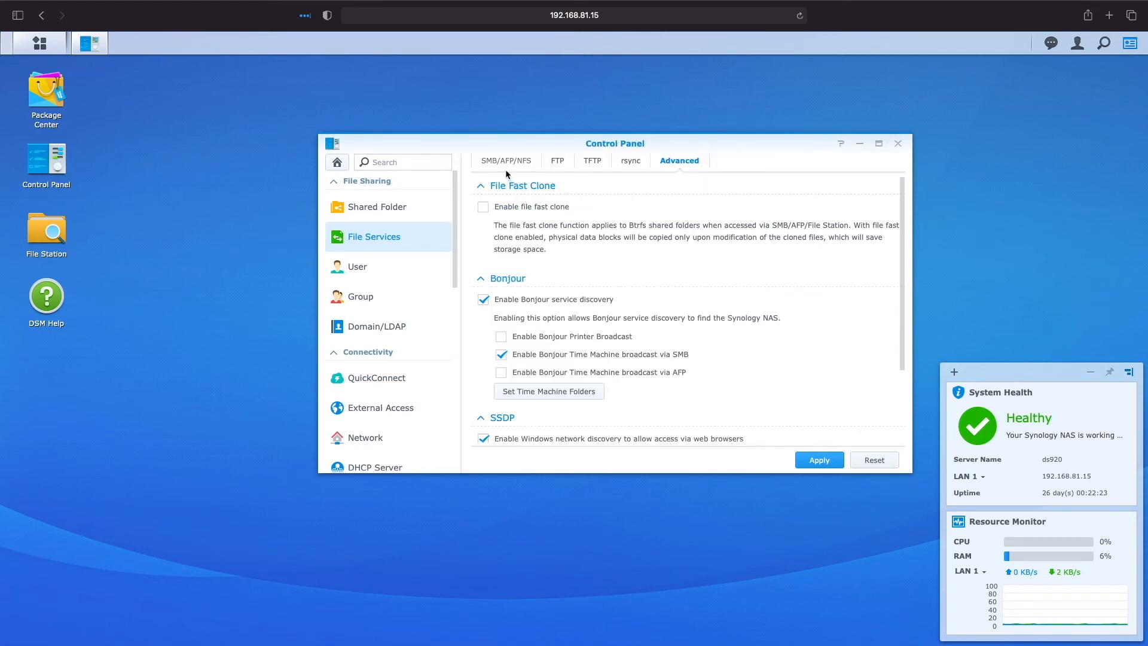
- Review the SMB/AFP/NFS settings, then apply the Bonjour Time Machine broadcast change
{"action": "left_click", "coordinate": [510, 161]}
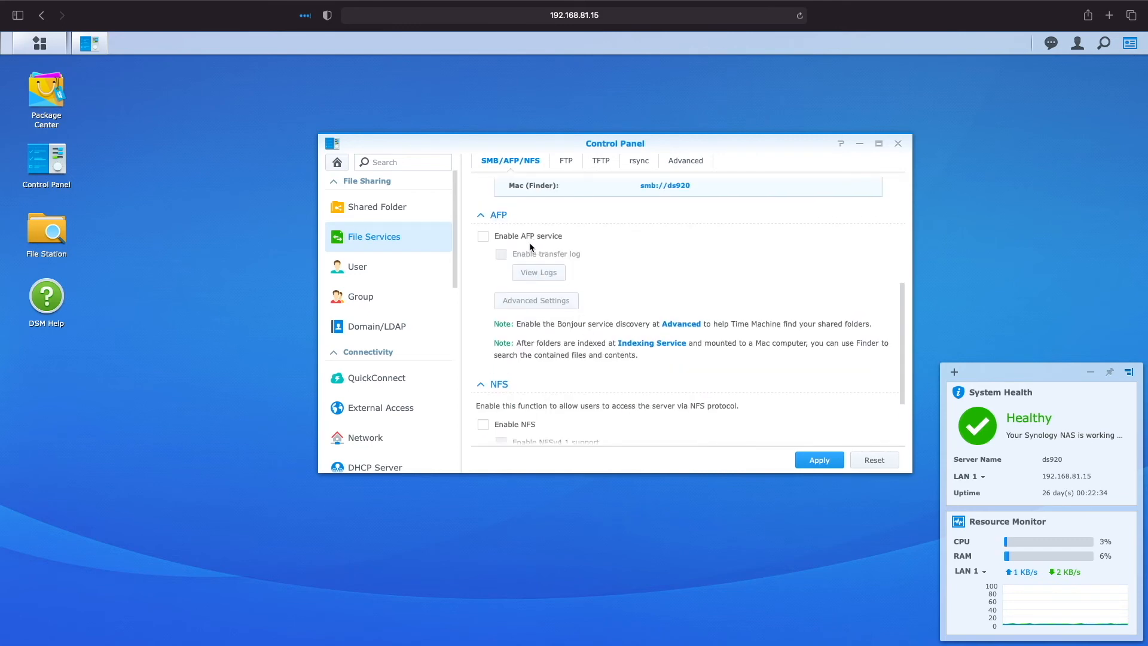
{"action": "left_click", "coordinate": [684, 160]}
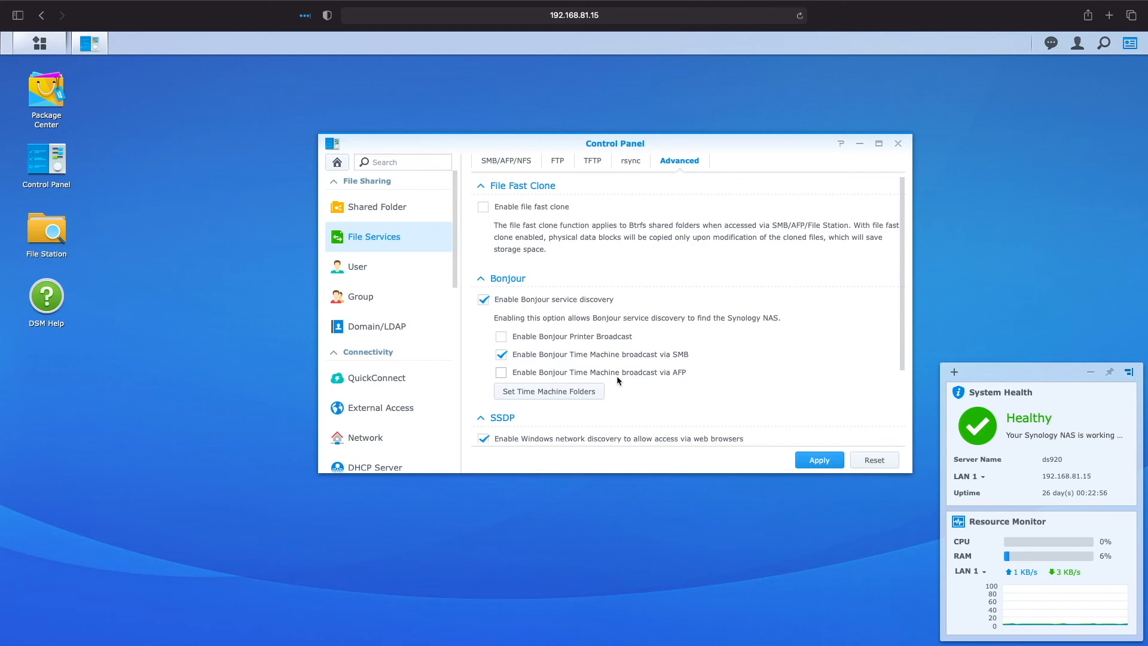
{"action": "left_click", "coordinate": [818, 459]}
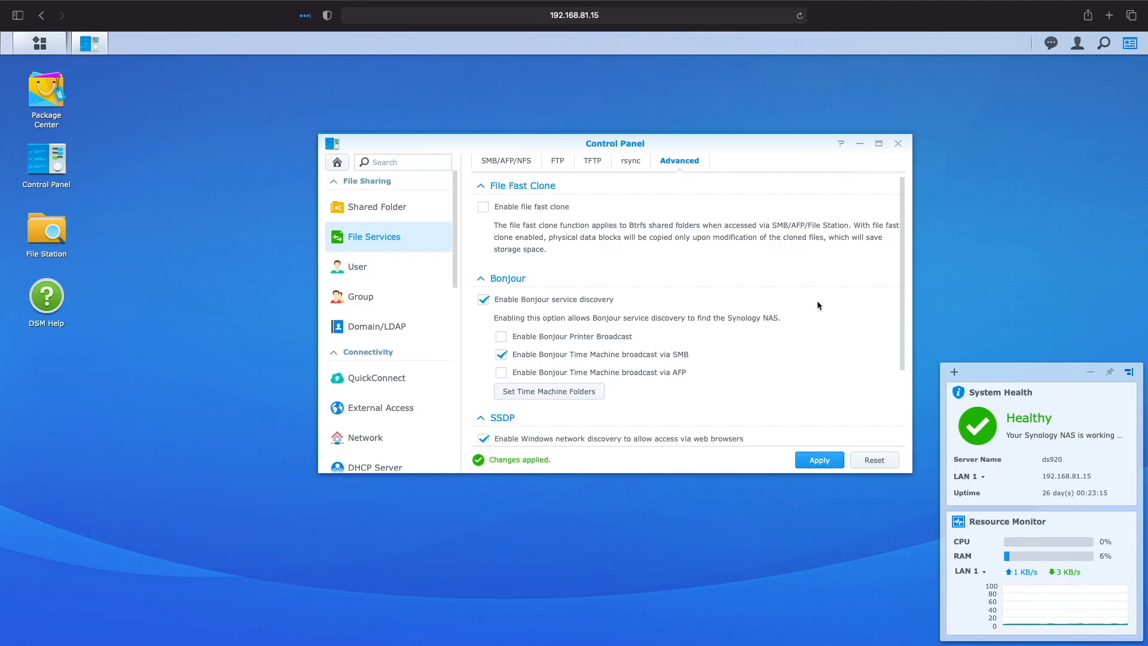
{"action": "left_click", "coordinate": [819, 459]}
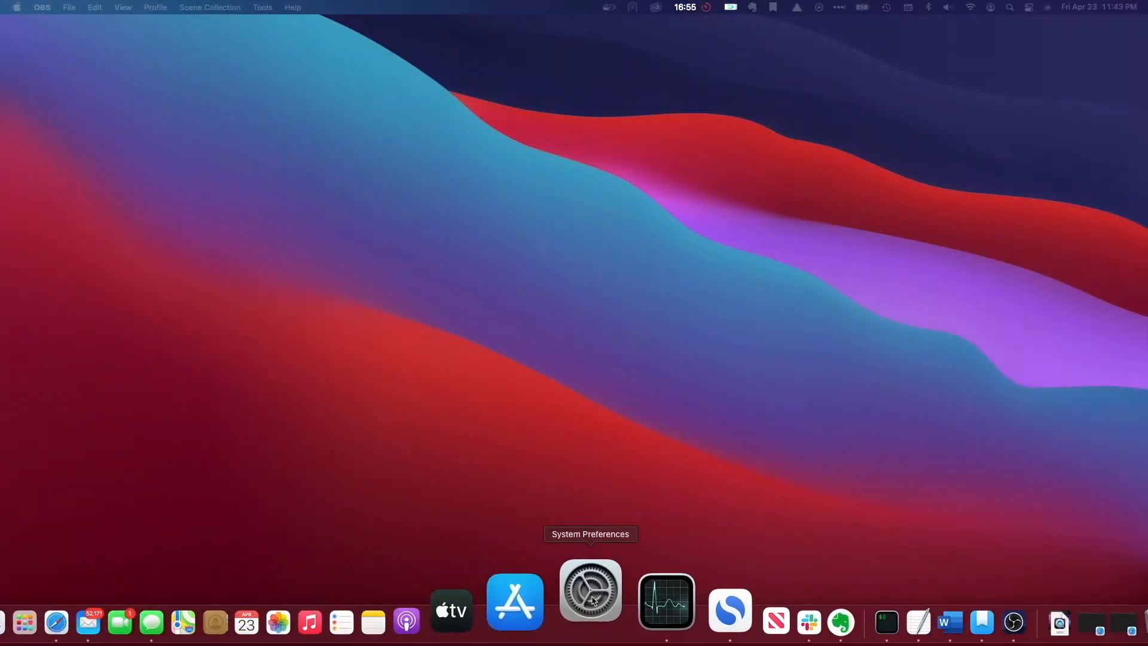
- Show the Time Machine backup disk list, with TimeMachineBtrfs and TimeMachineExt4 on ds920.local
{"action": "left_click", "coordinate": [590, 600]}
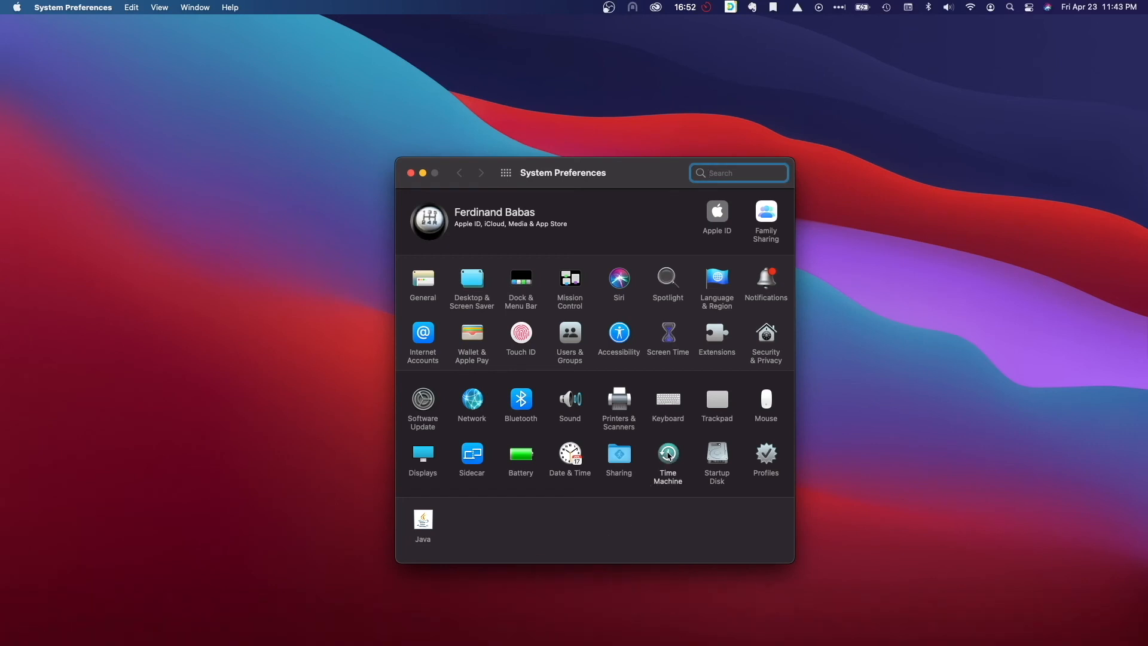
{"action": "left_click", "coordinate": [668, 452]}
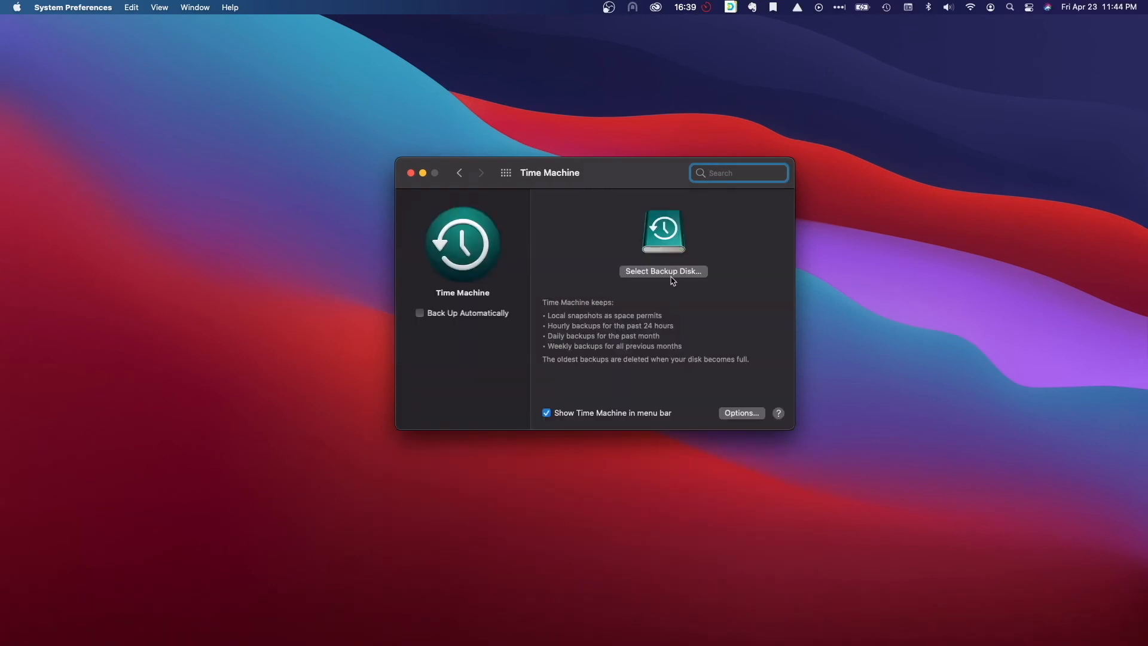
{"action": "left_click", "coordinate": [661, 271]}
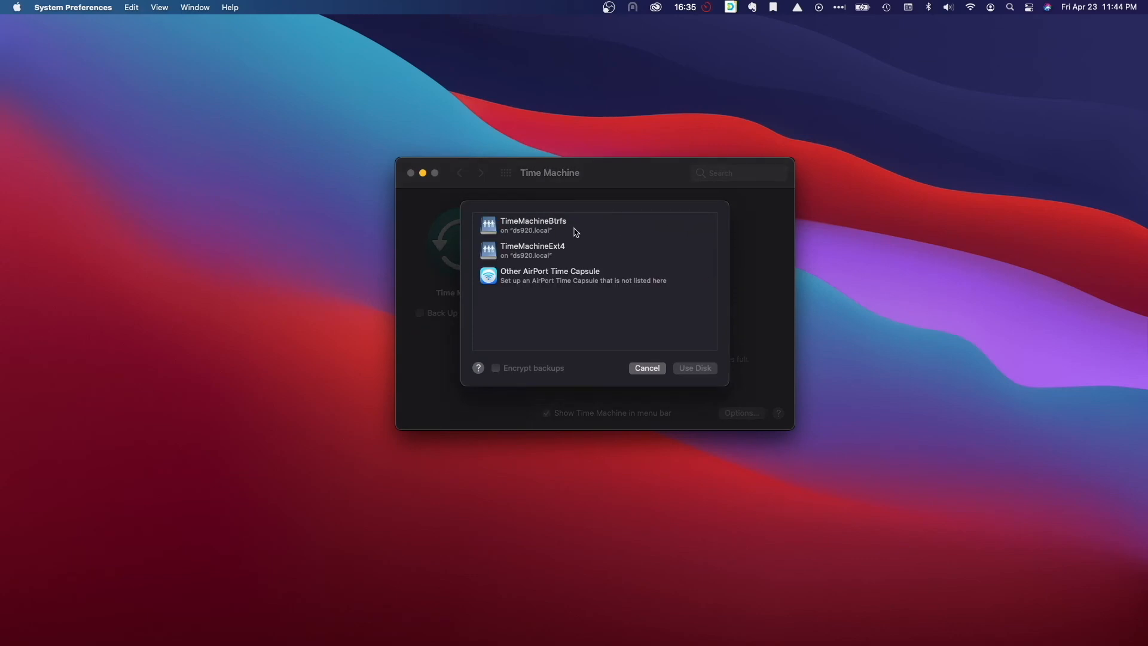
{"action": "mouse_move", "coordinate": [721, 254]}
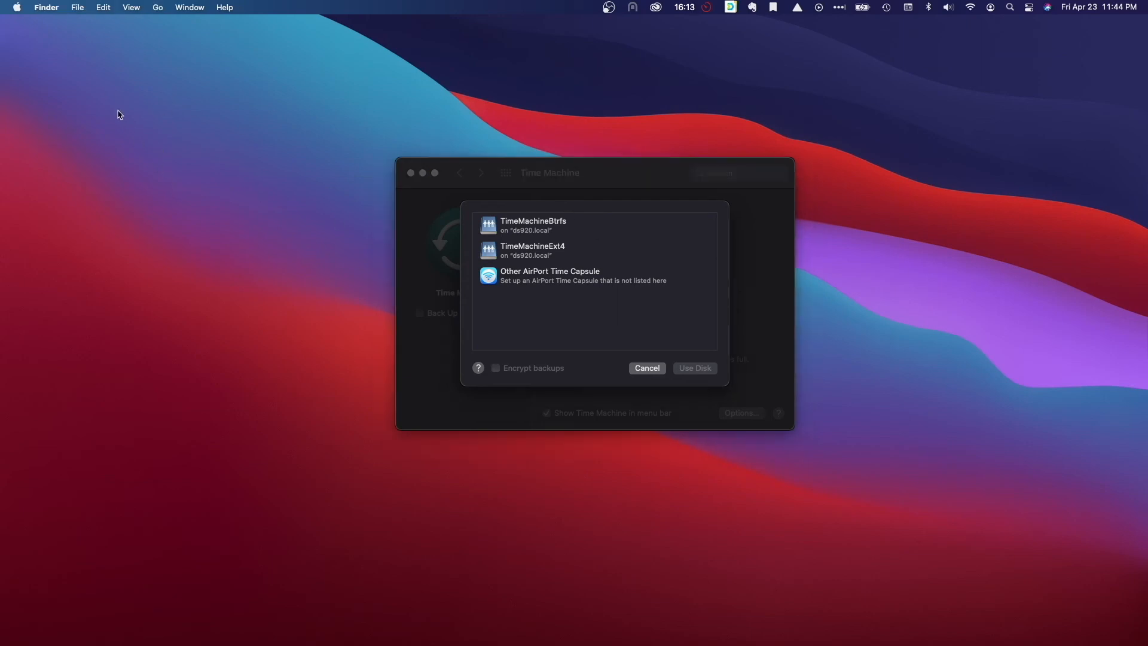
- Connect to smb://192.168.81.15 as a registered user and mount TimeMachineBtrfs
{"action": "left_click", "coordinate": [157, 7]}
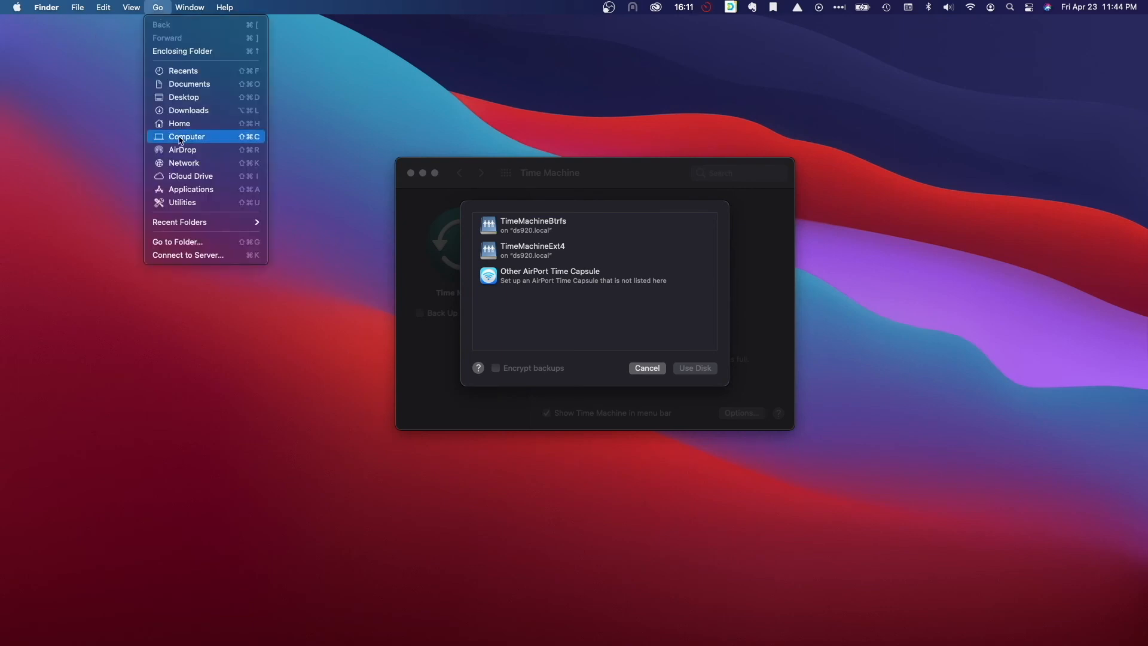
{"action": "left_click", "coordinate": [187, 255]}
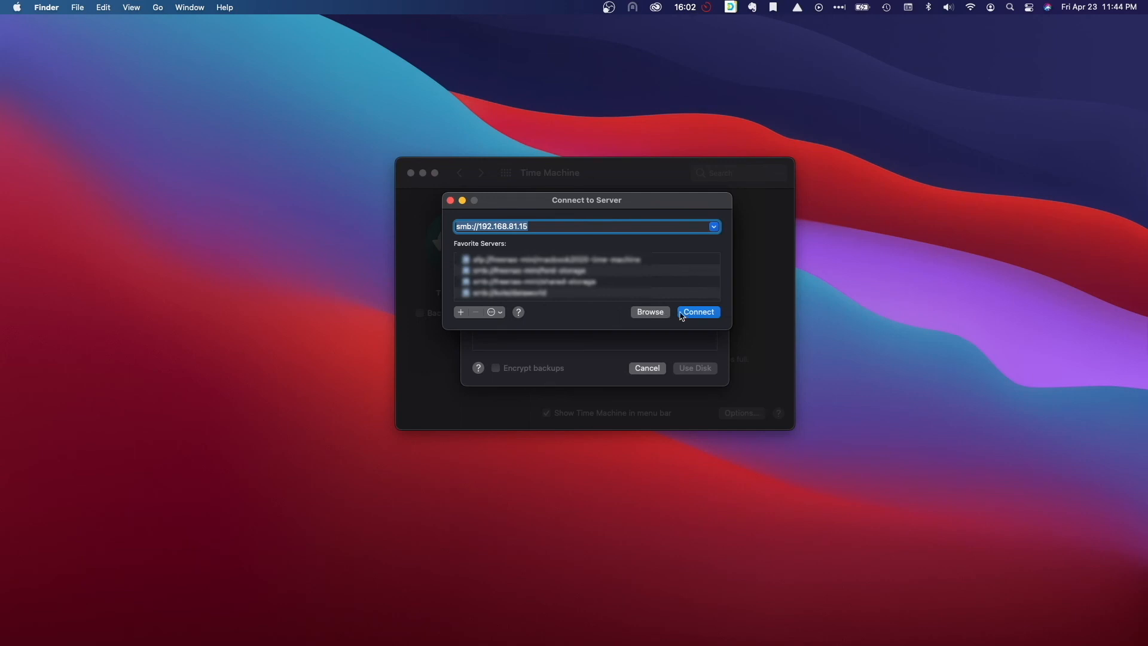
{"action": "left_click", "coordinate": [695, 311]}
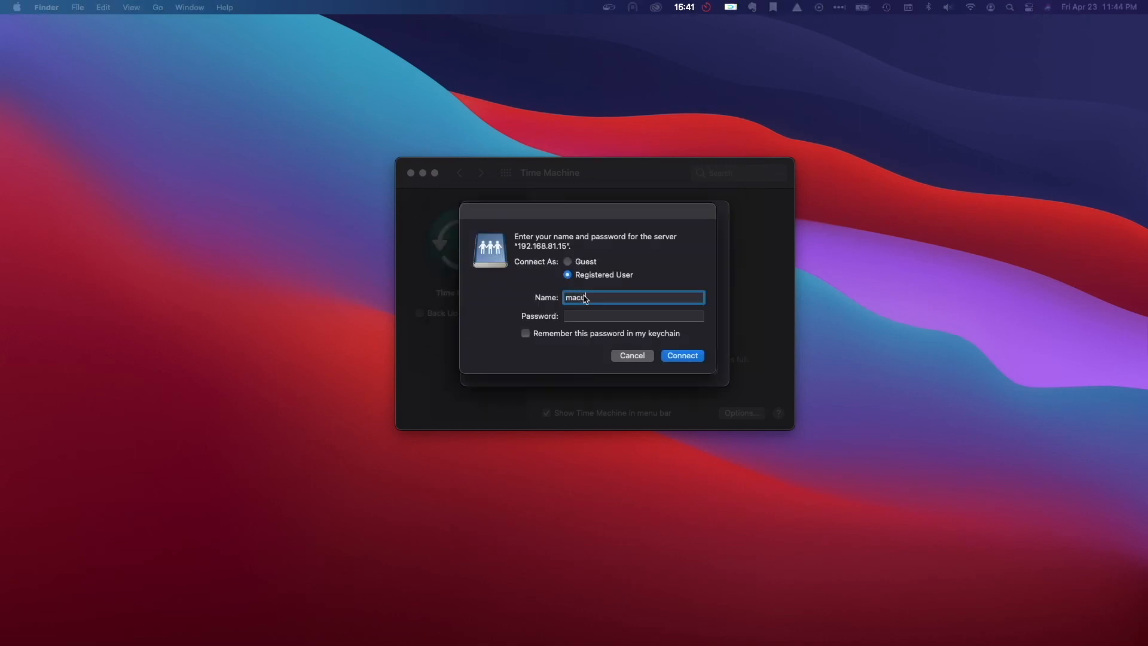
{"action": "type", "text": "password"}
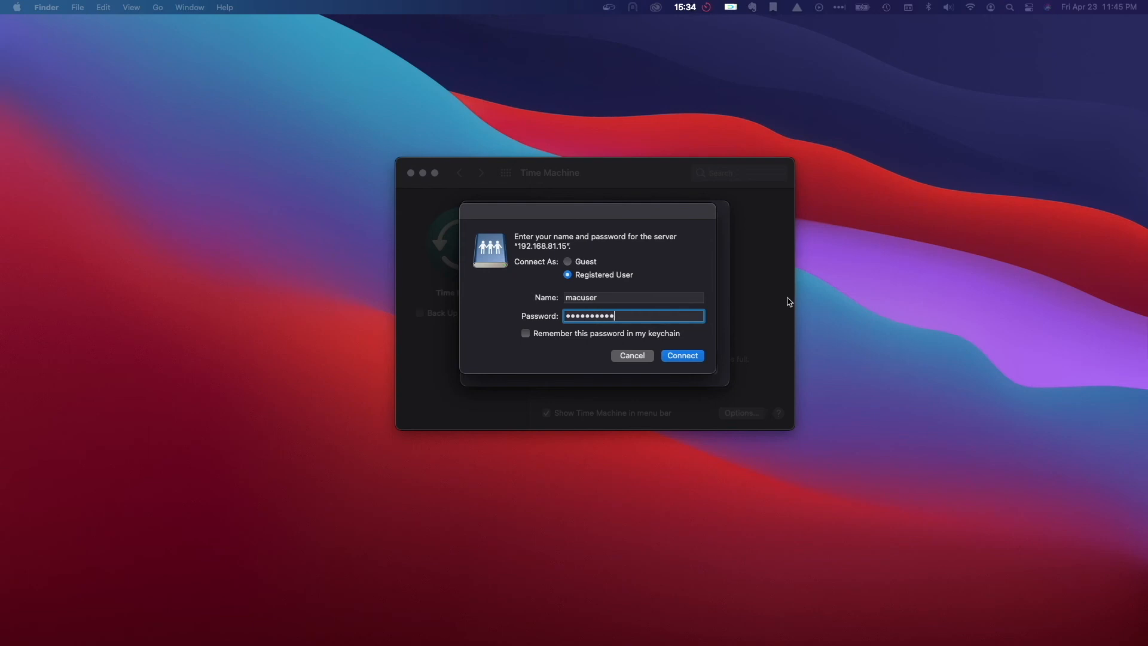
{"action": "left_click", "coordinate": [681, 355]}
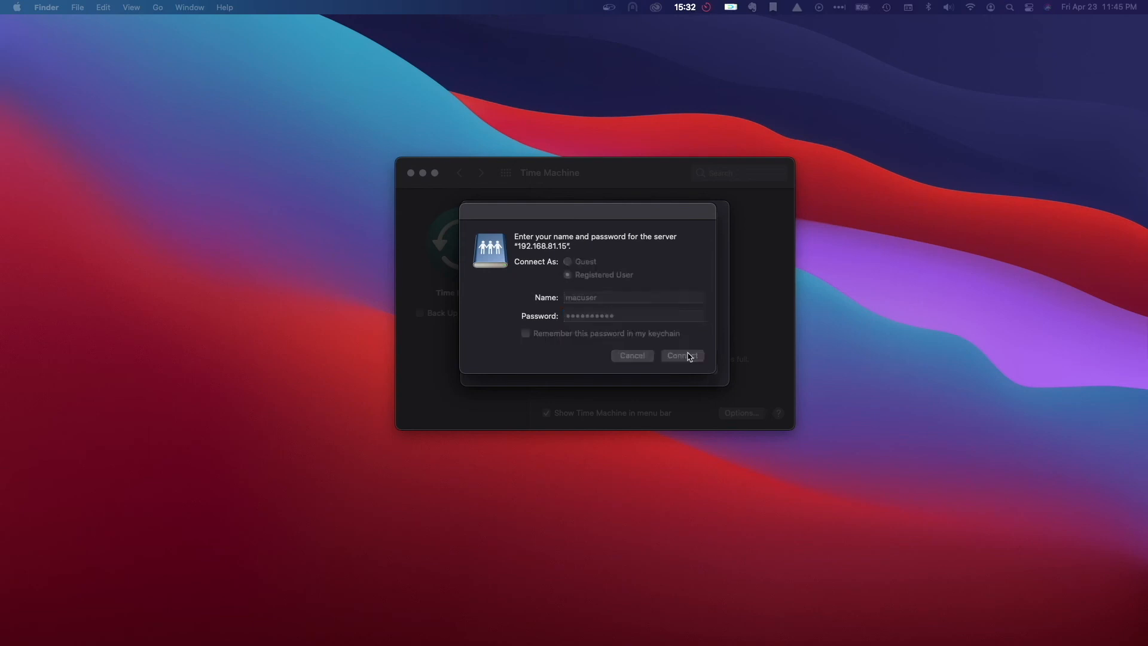
{"action": "left_click", "coordinate": [681, 356]}
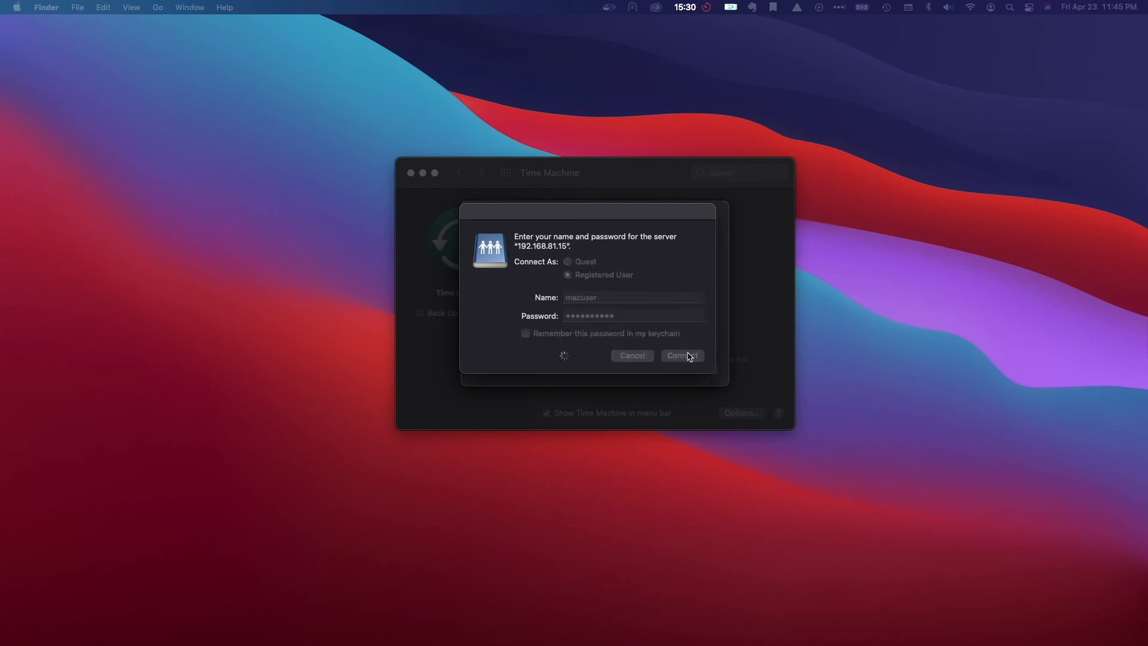
{"action": "left_click", "coordinate": [681, 356]}
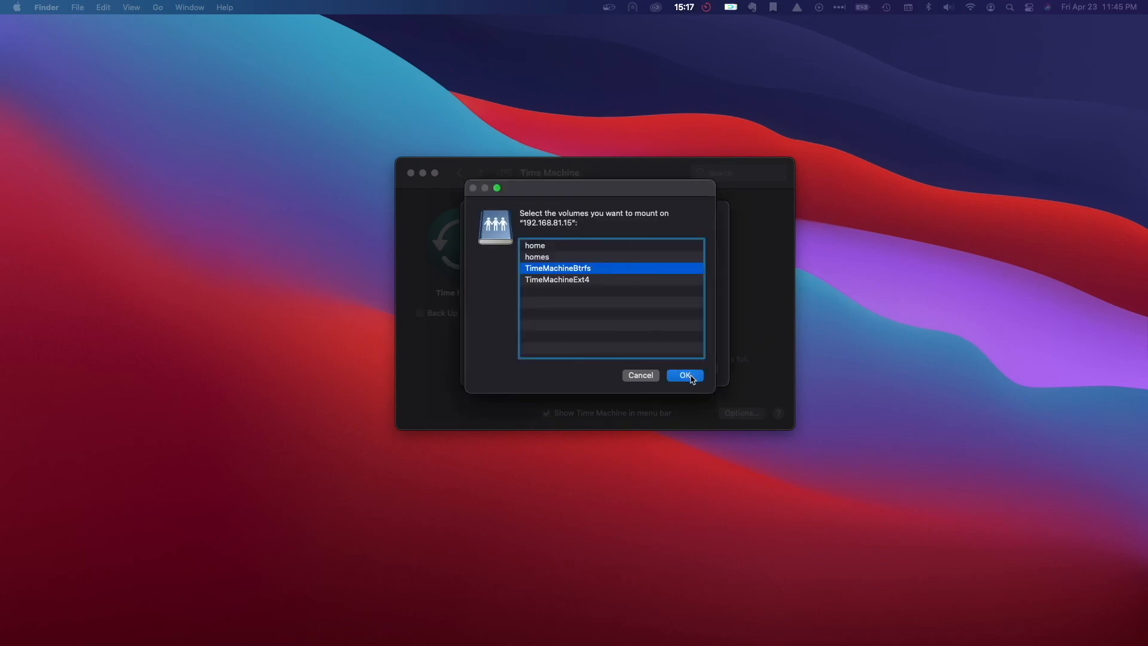
{"action": "left_click", "coordinate": [684, 374]}
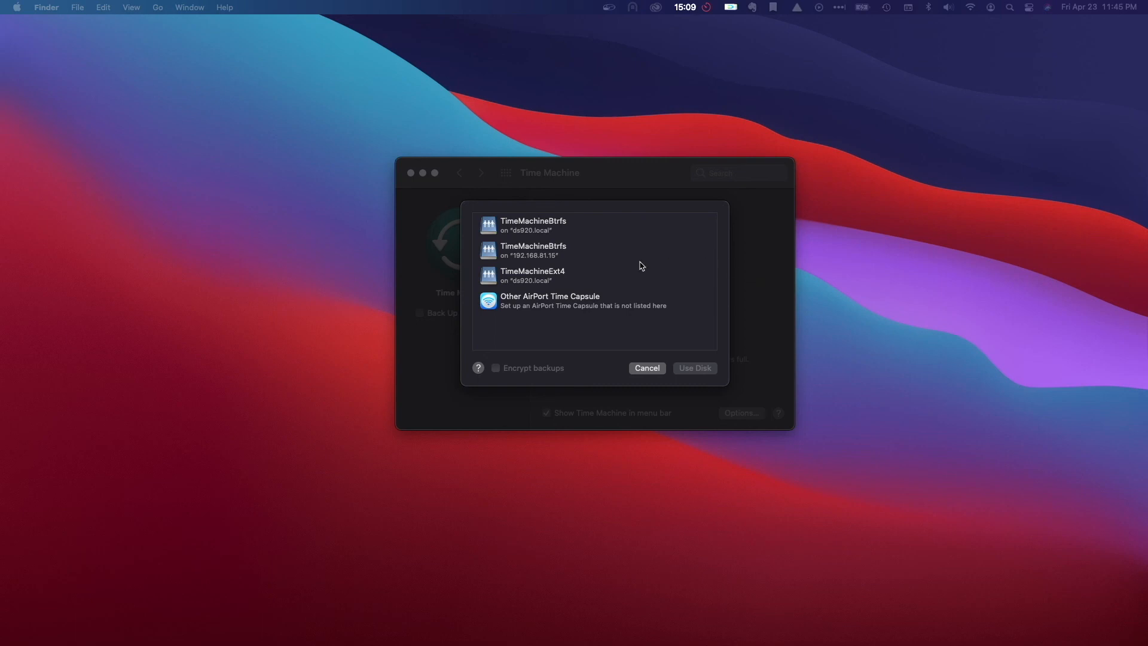
{"action": "mouse_move", "coordinate": [566, 248]}
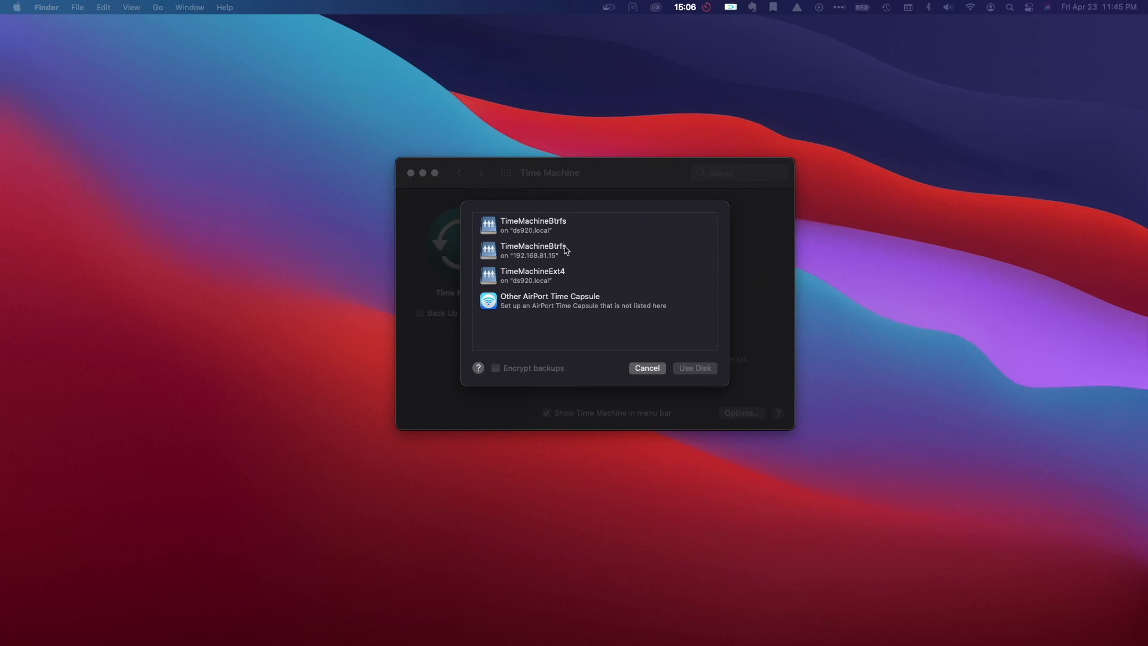
{"action": "mouse_move", "coordinate": [560, 224]}
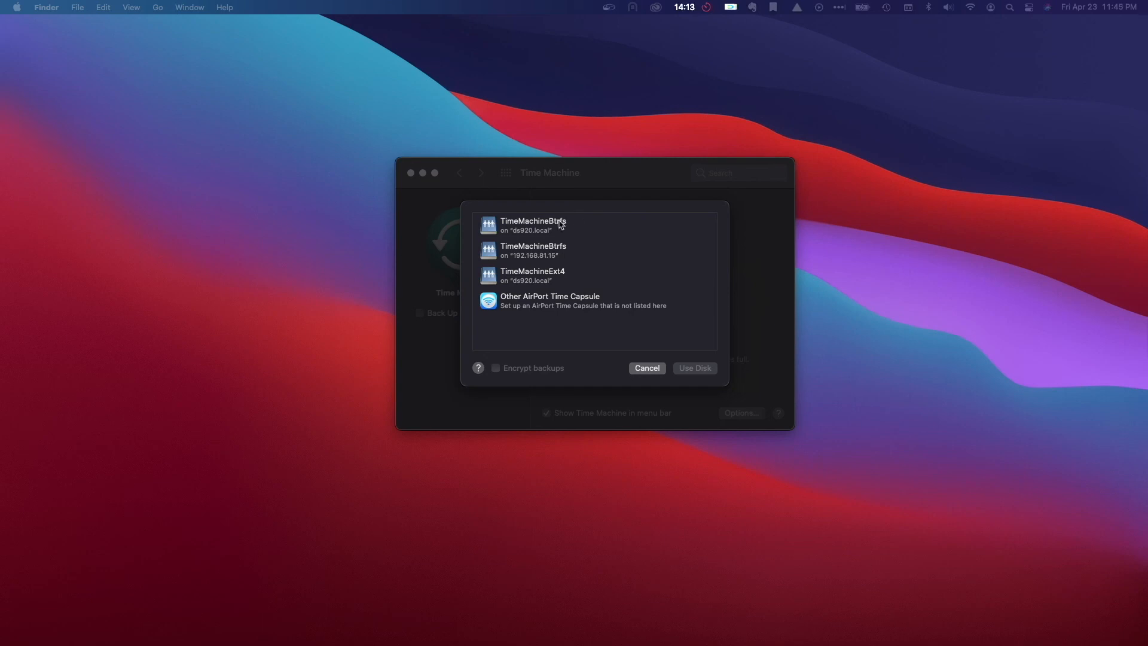
- Choose TimeMachineBtrfs on ds920.local as the Time Machine backup disk
{"action": "left_click", "coordinate": [533, 224]}
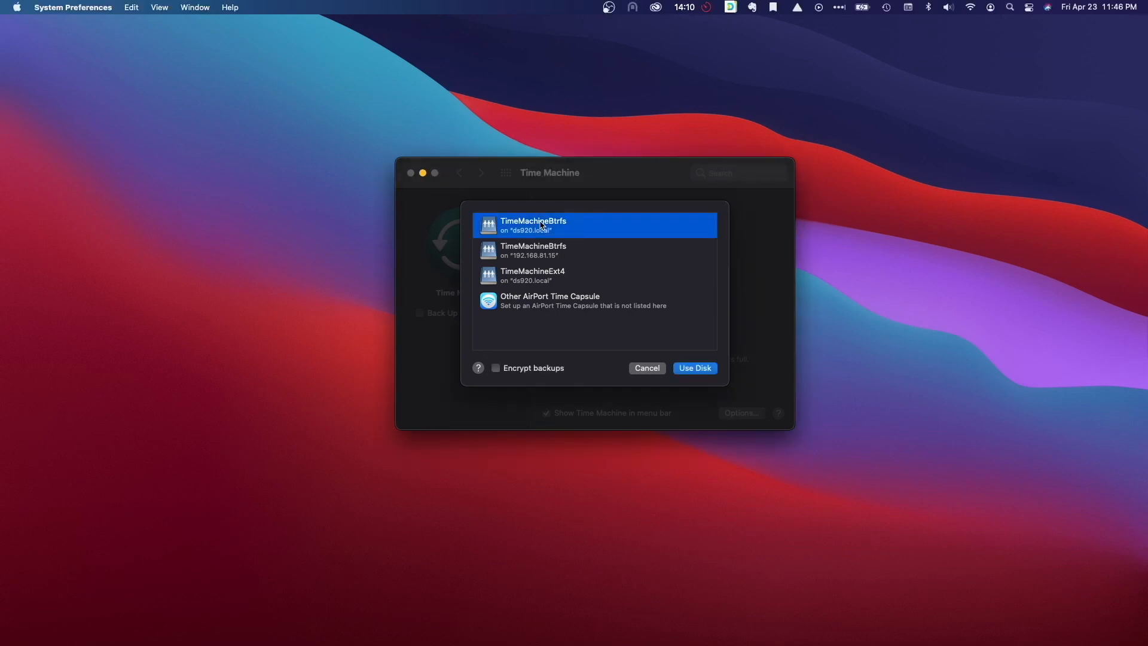
{"action": "mouse_move", "coordinate": [539, 382]}
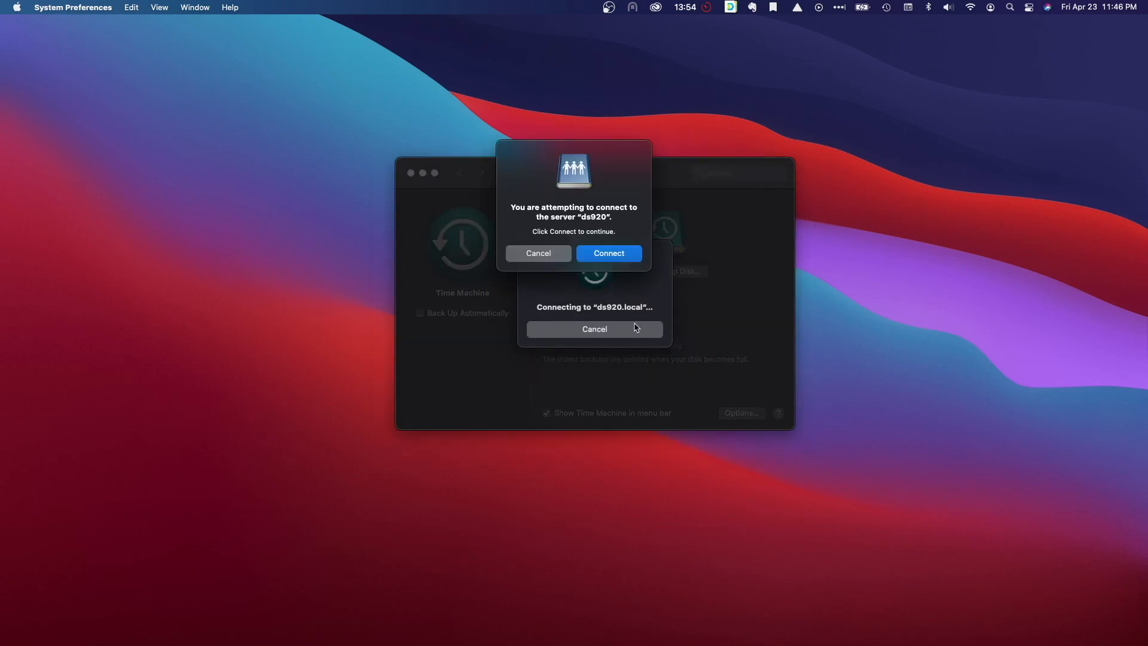
- Confirm the connection to ds920 and log in so Time Machine can use TimeMachineBtrfs
{"action": "left_click", "coordinate": [608, 253]}
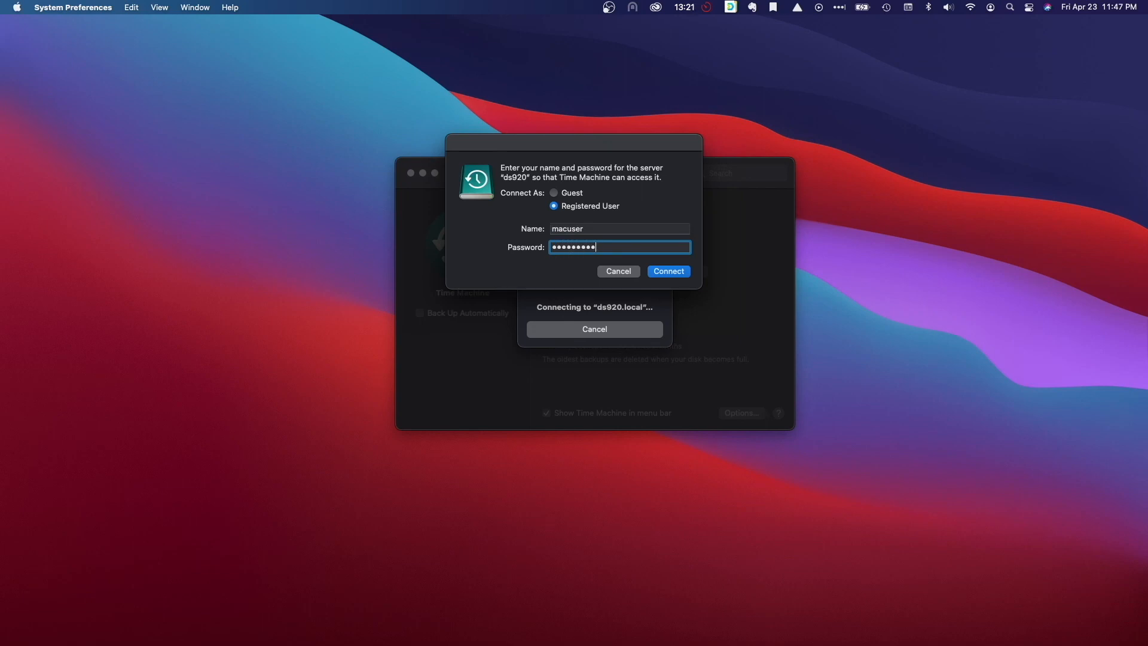
{"action": "left_click", "coordinate": [667, 271]}
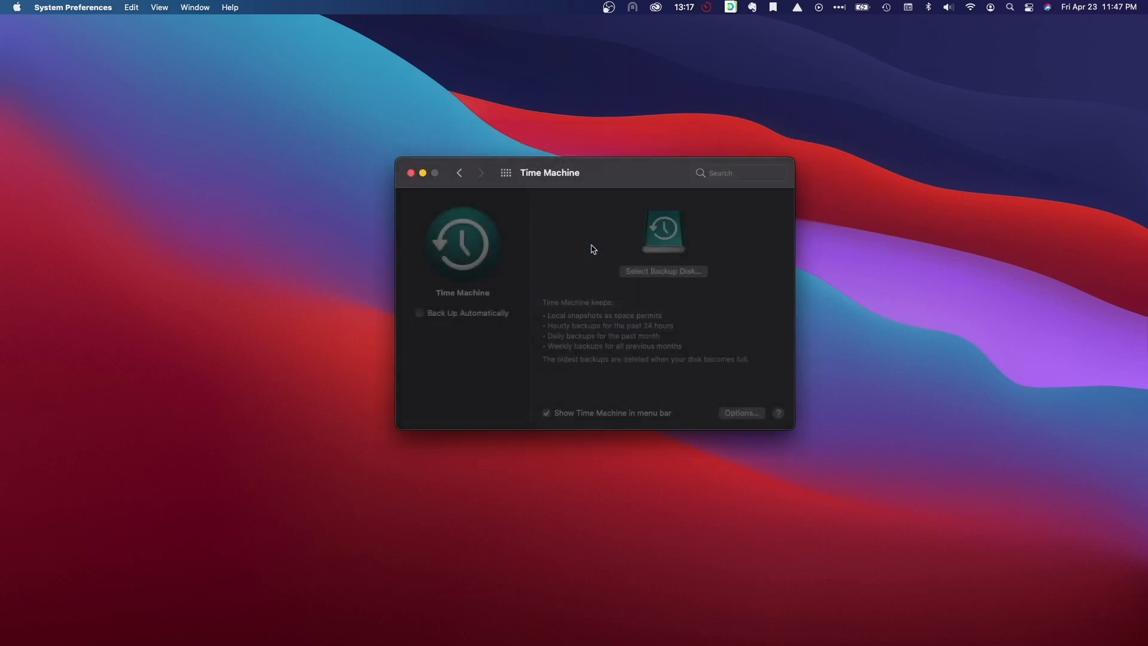
{"action": "left_click", "coordinate": [420, 313]}
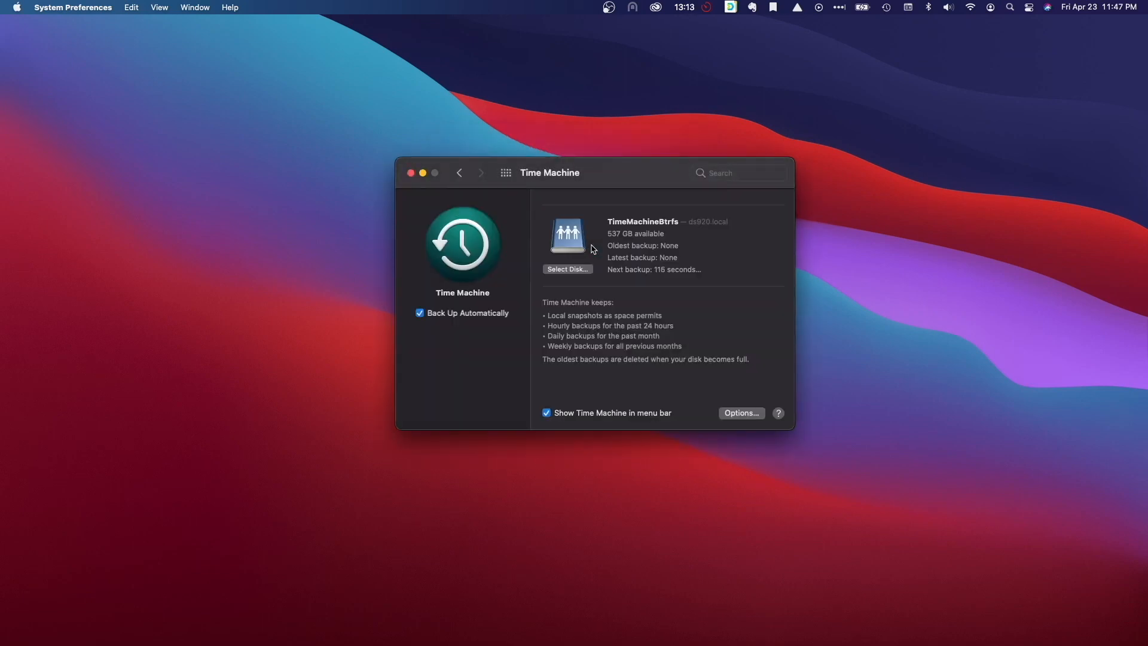